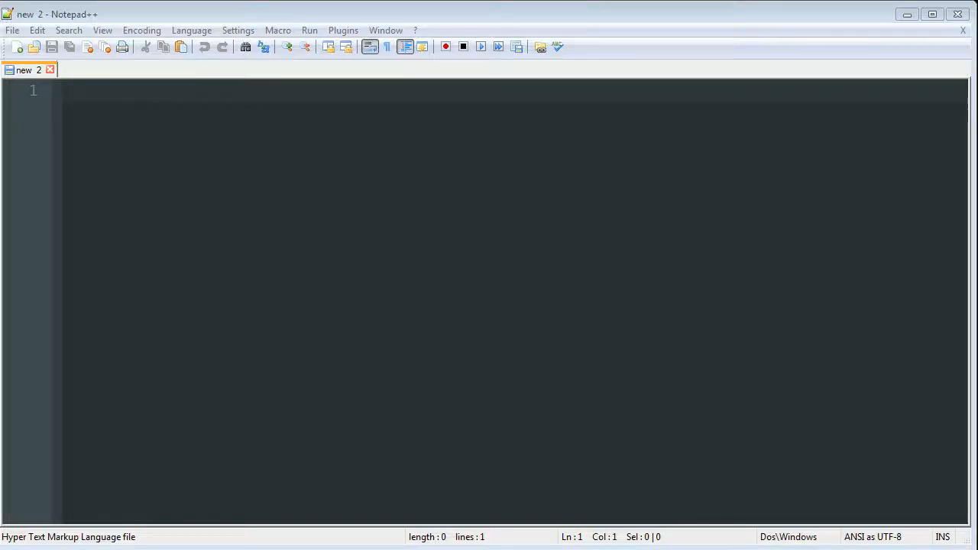
{"action": "mouse_move", "coordinate": [768, 541]}
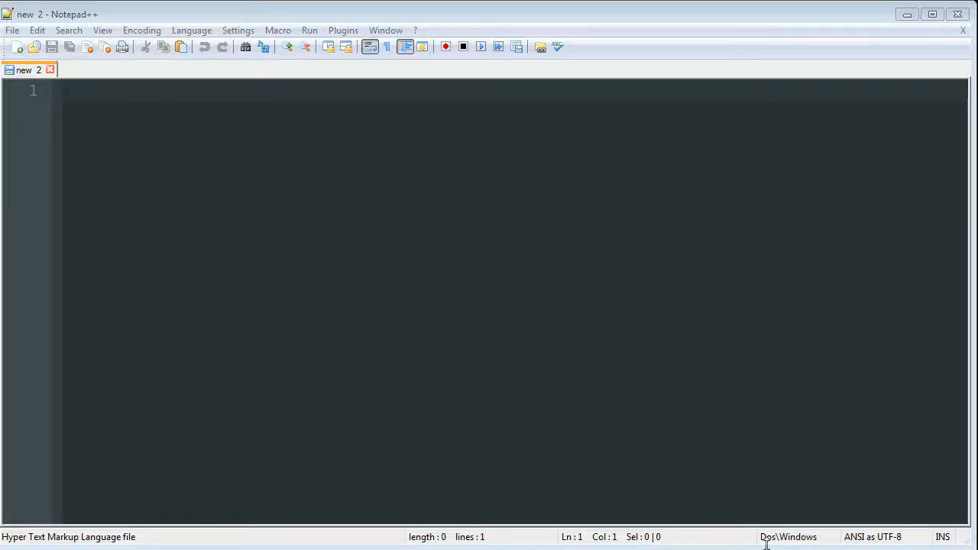
{"action": "mouse_move", "coordinate": [429, 214]}
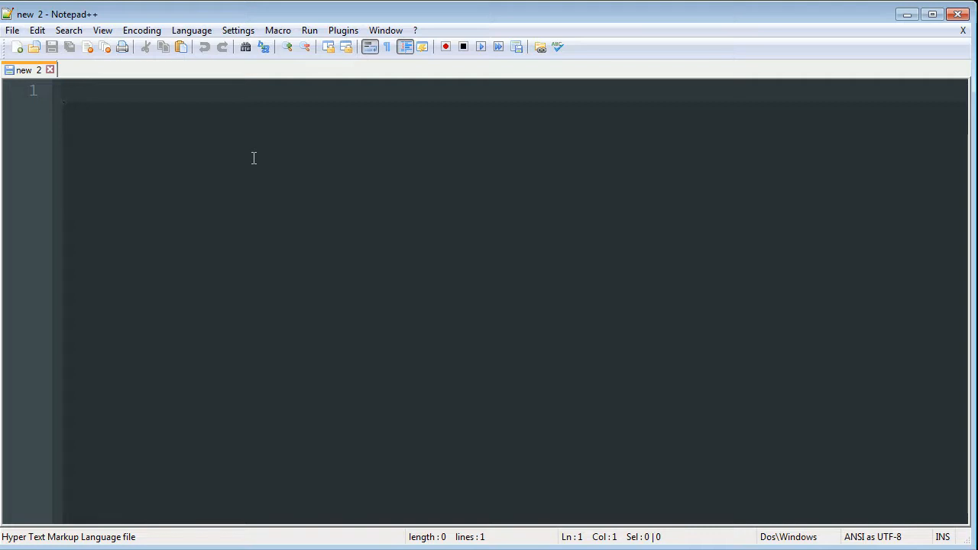
{"action": "mouse_move", "coordinate": [403, 178]}
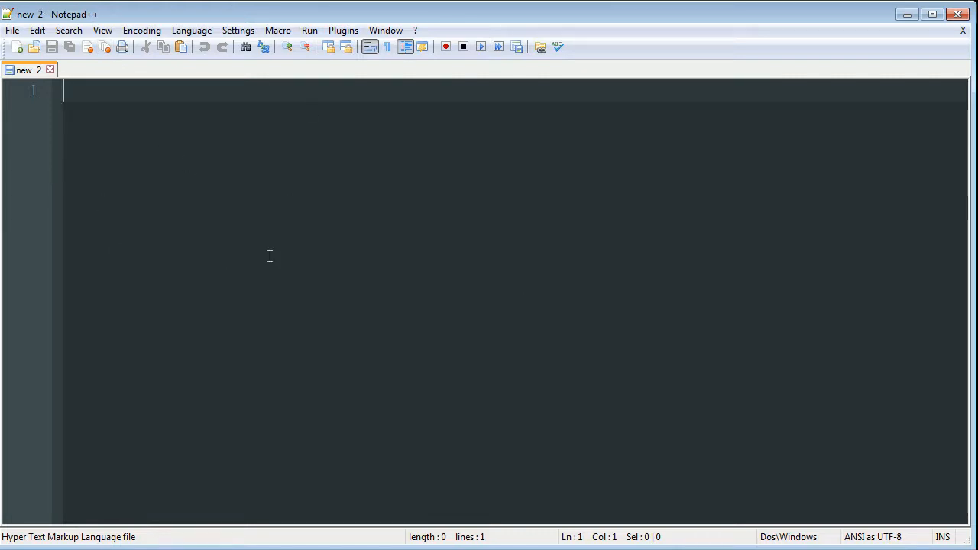
{"action": "mouse_move", "coordinate": [12, 31]}
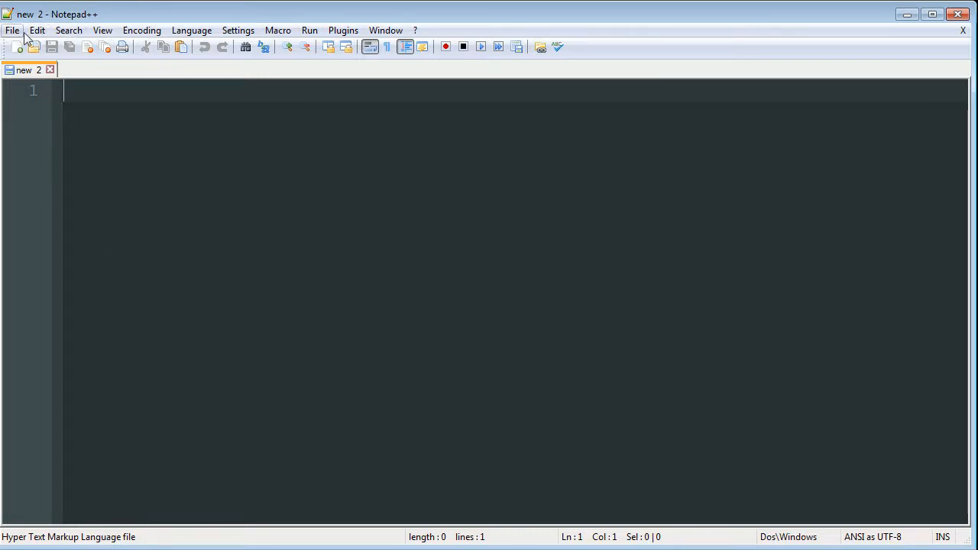
{"action": "mouse_move", "coordinate": [124, 72]}
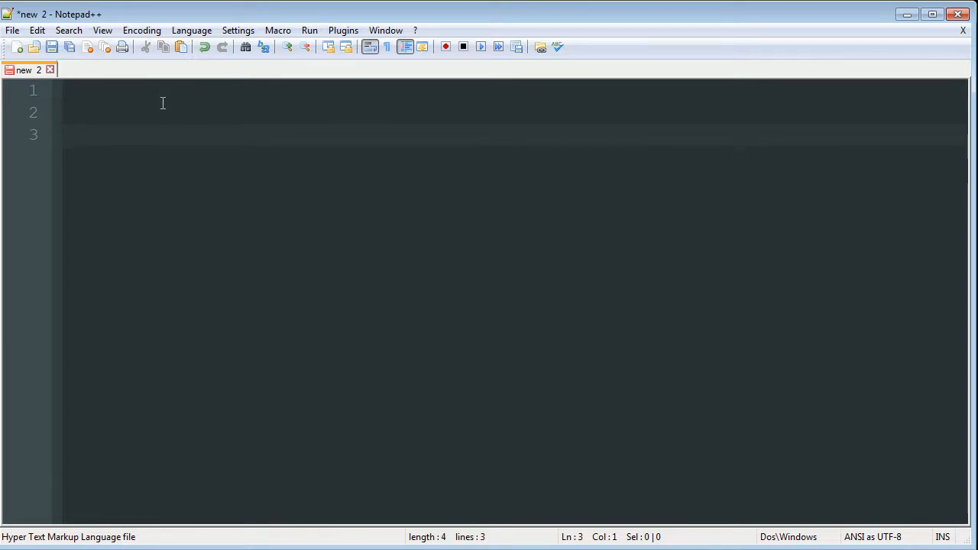
Write <html> on line 3 and </html> on line 11 with blank lines between them.
{"action": "type", "text": "<h"}
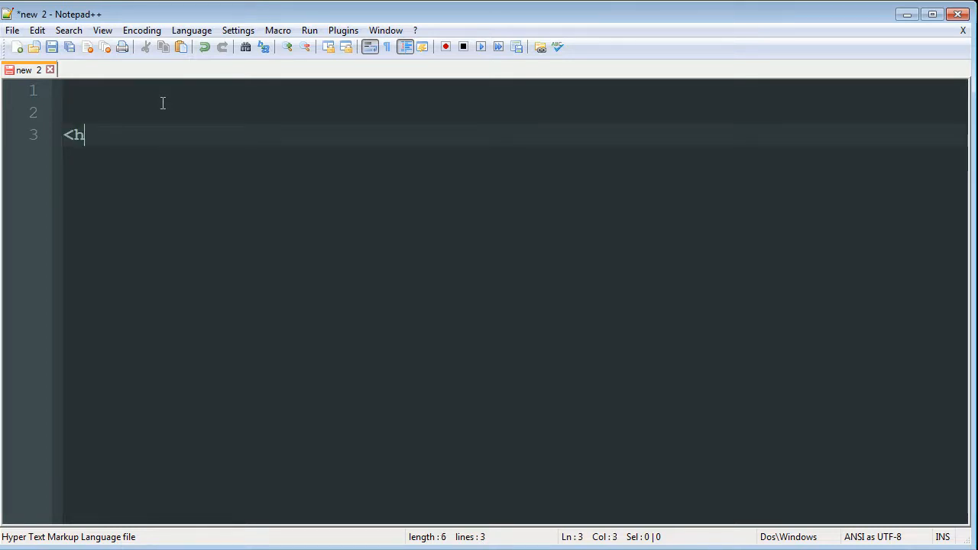
{"action": "type", "text": "tml>"}
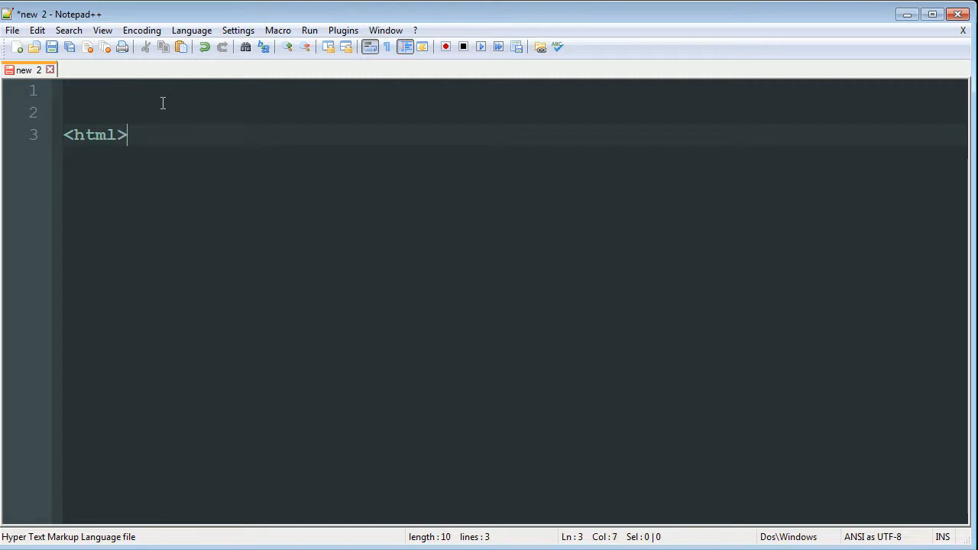
{"action": "key", "text": "Enter"}
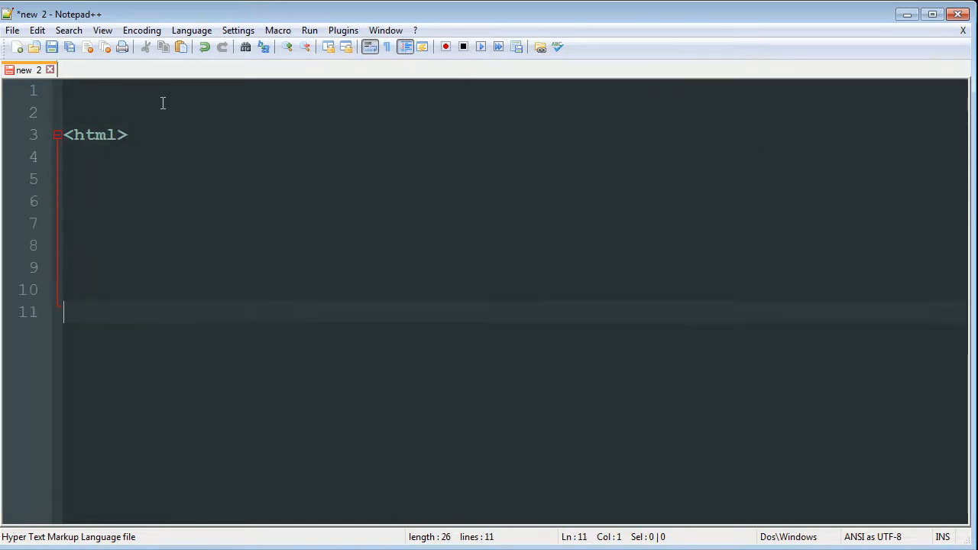
{"action": "type", "text": "<"}
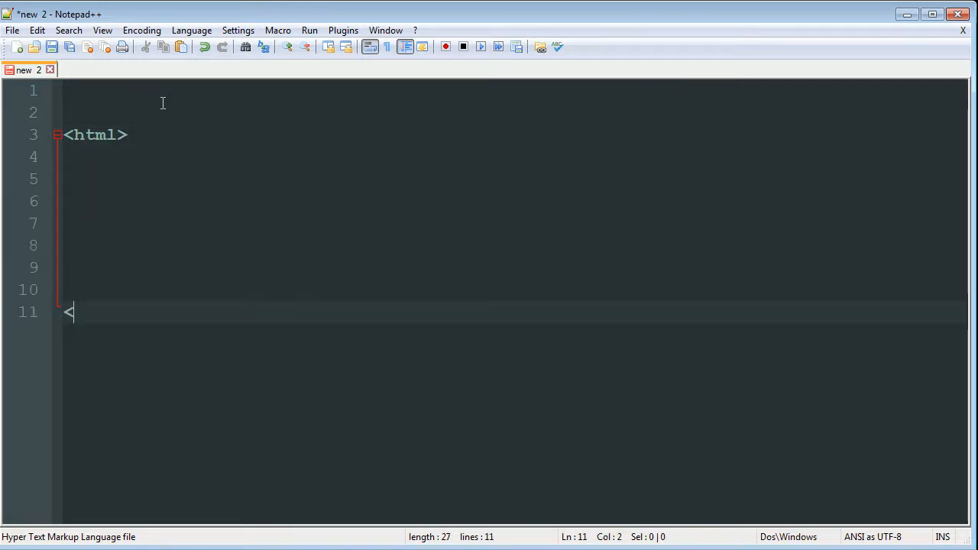
{"action": "type", "text": "/"}
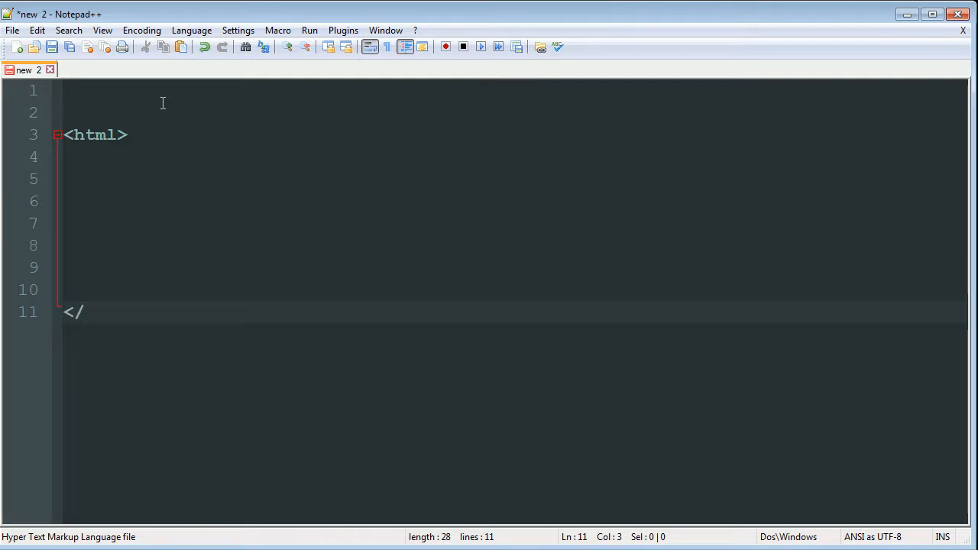
{"action": "type", "text": "he"}
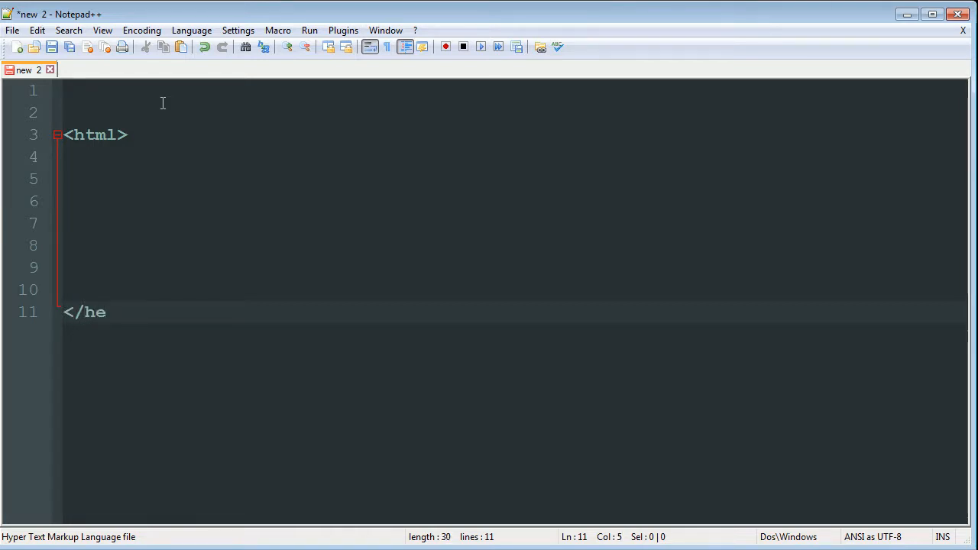
{"action": "type", "text": "tml>"}
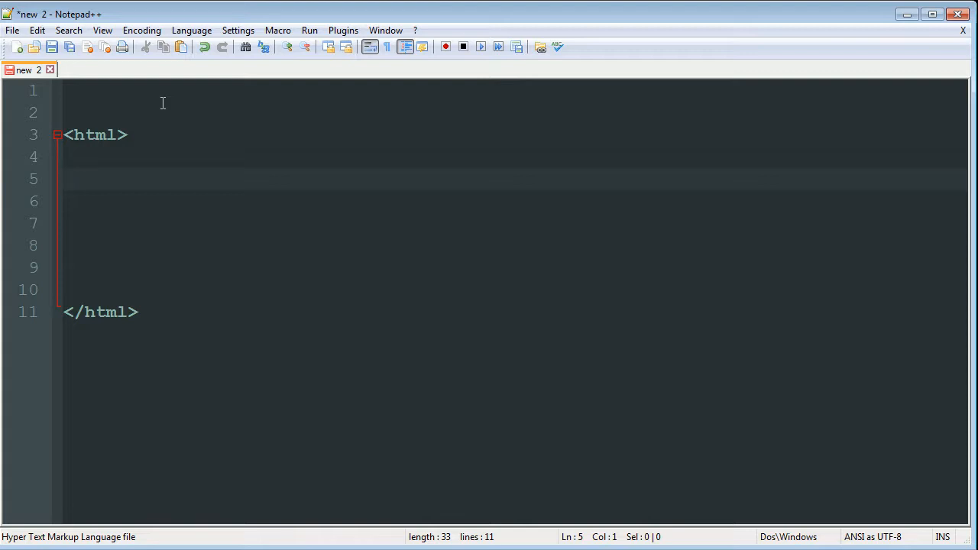
Write <script type='text/javascript'> on line 5 and </script> on line 10, leaving empty lines inside.
{"action": "type", "text": "<"}
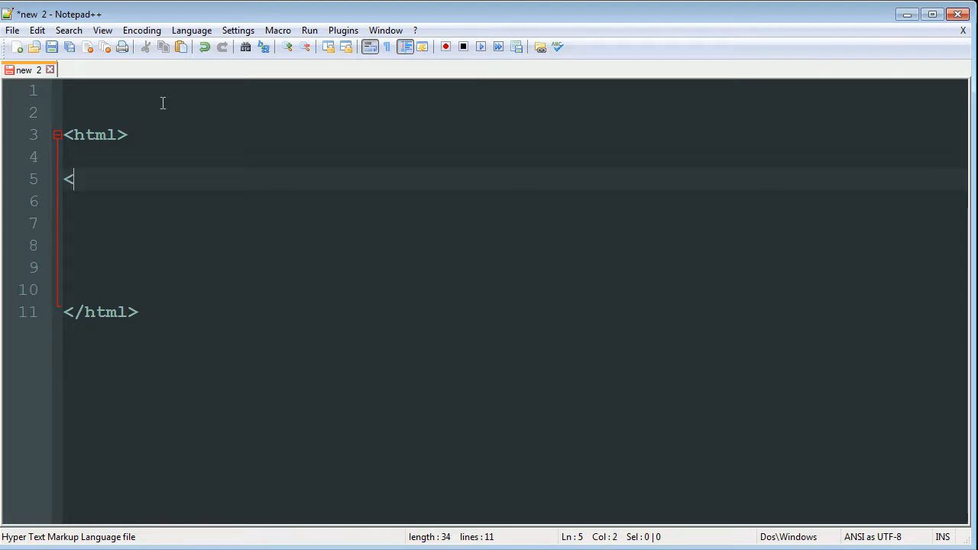
{"action": "type", "text": "s"}
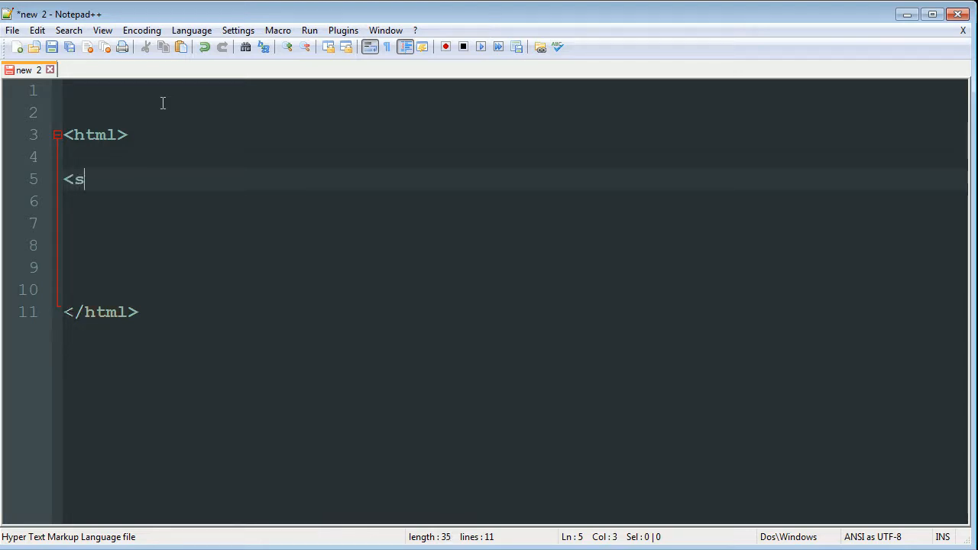
{"action": "type", "text": "cript typ"}
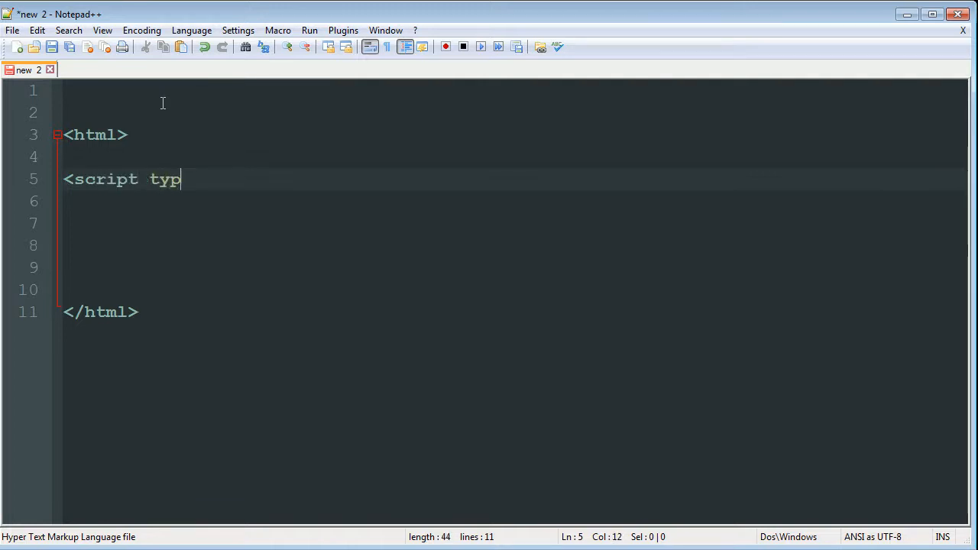
{"action": "type", "text": "e='"}
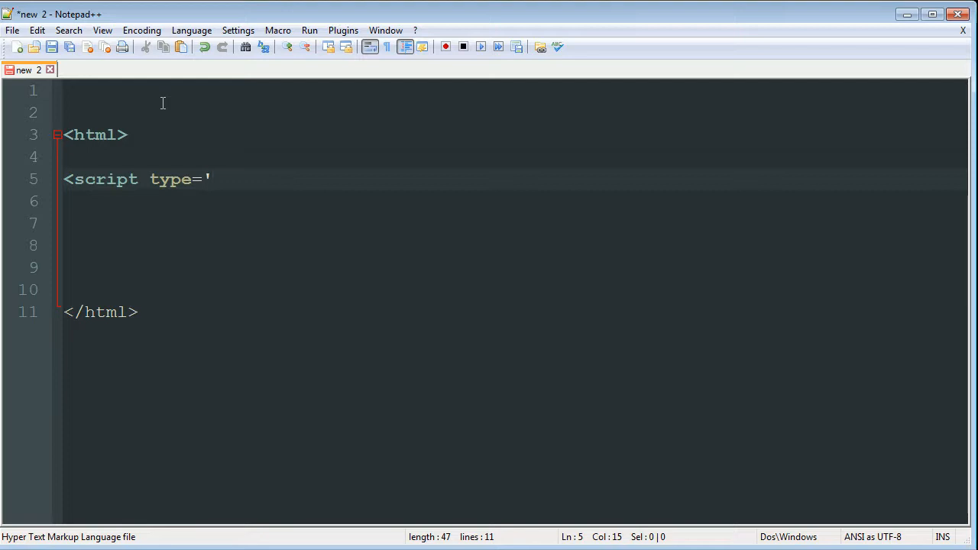
{"action": "type", "text": "text/j"}
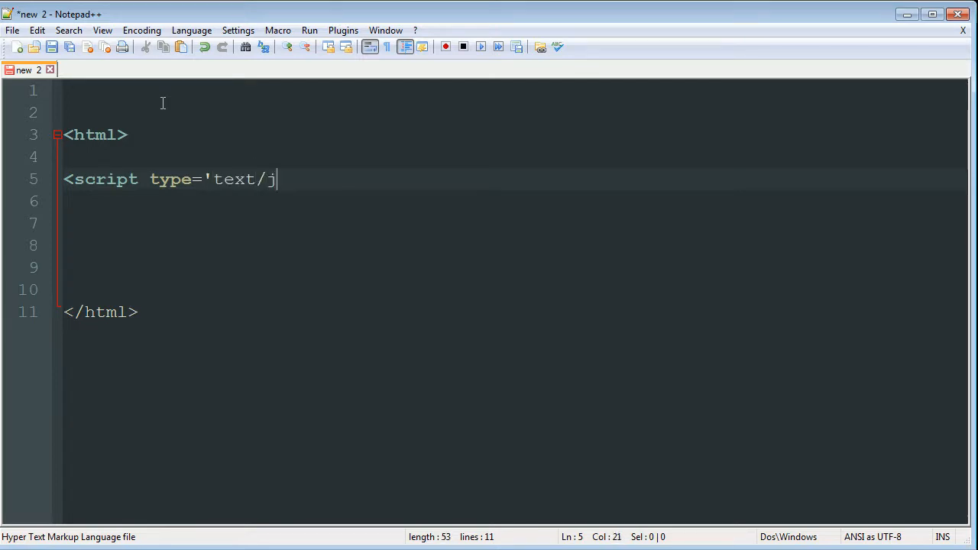
{"action": "type", "text": "avascript"}
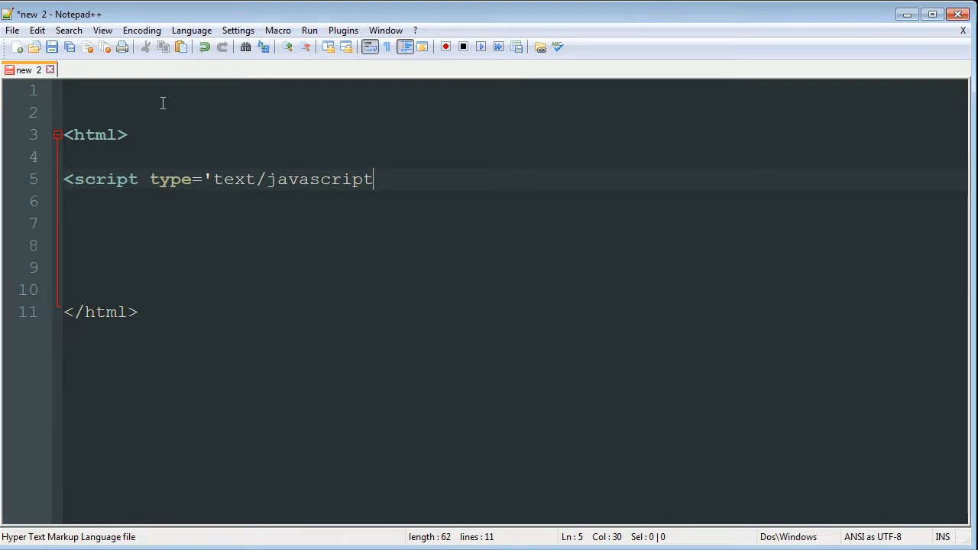
{"action": "type", "text": "'"}
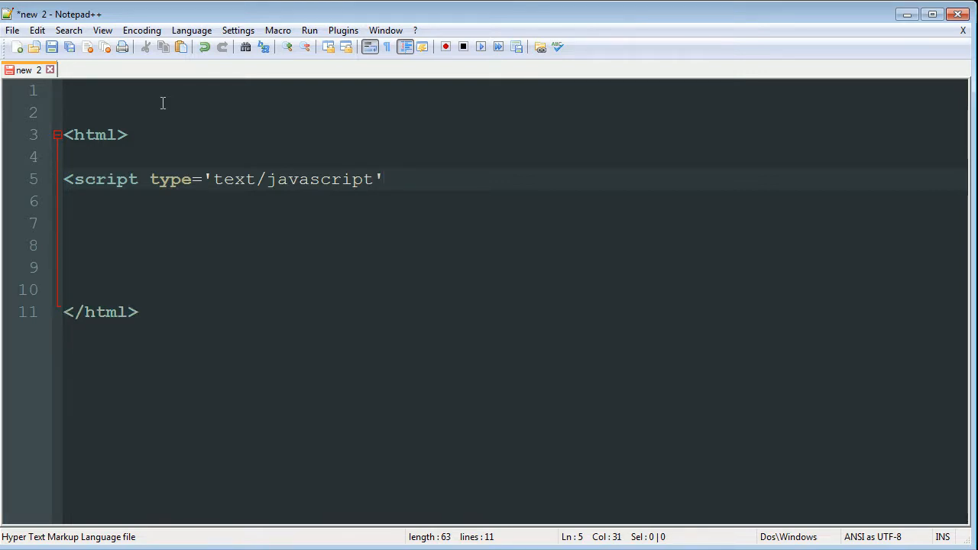
{"action": "type", "text": ">"}
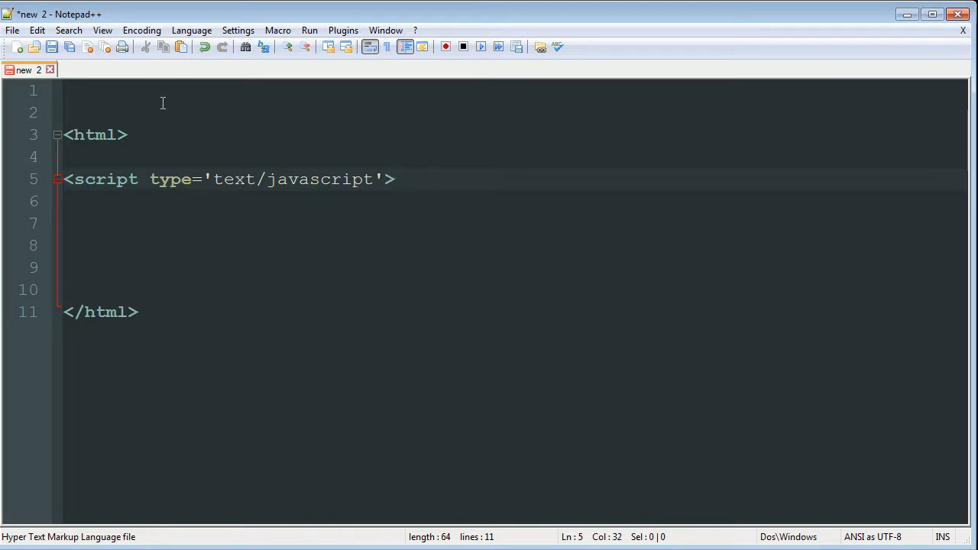
{"action": "key", "text": "enter"}
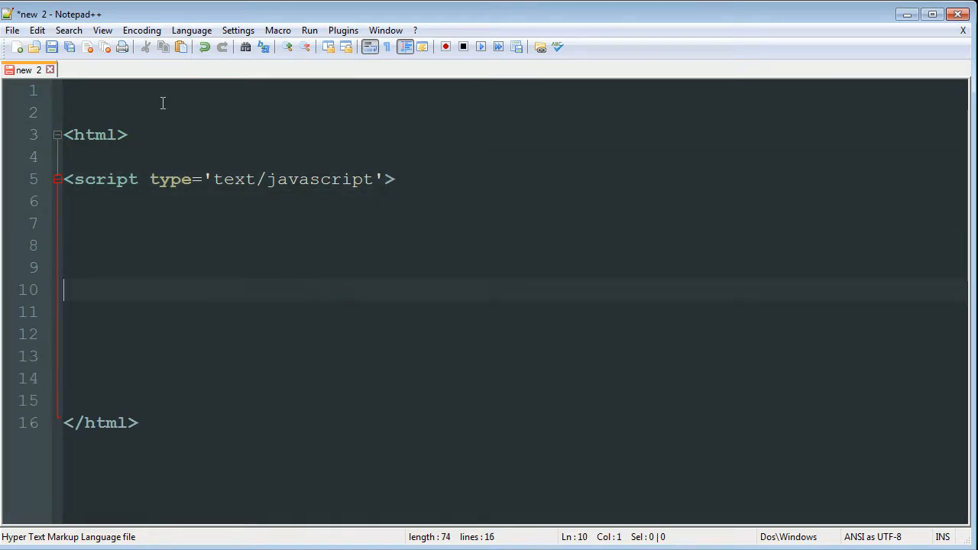
{"action": "type", "text": "</ax"}
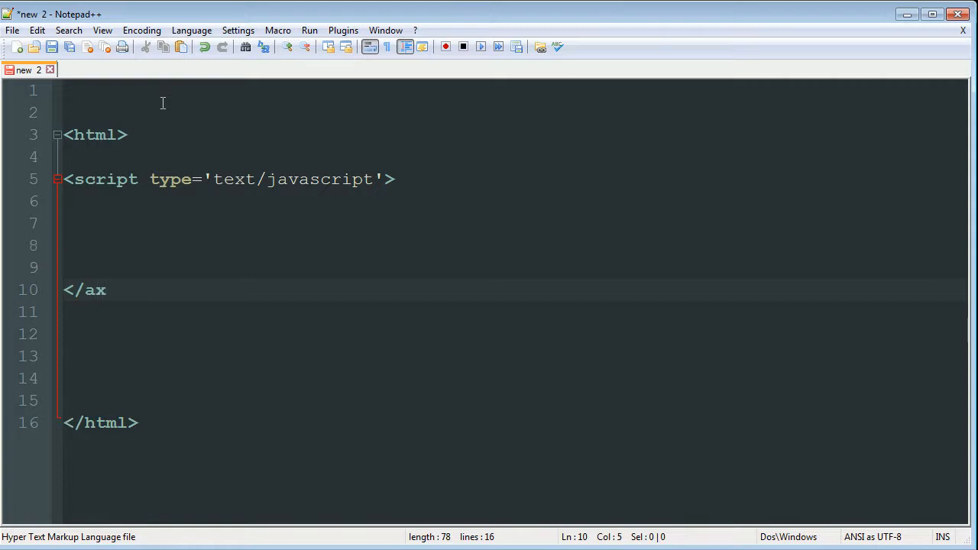
{"action": "type", "text": "cript>"}
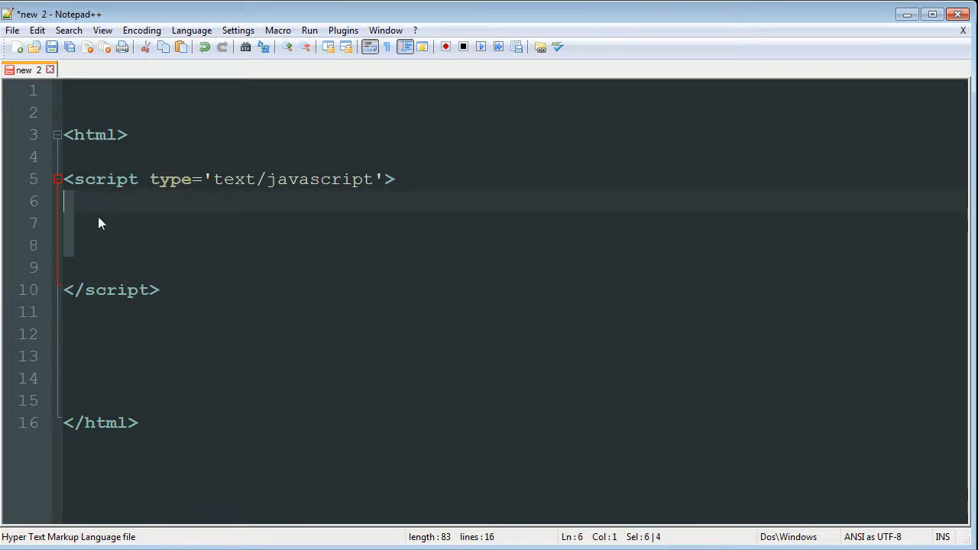
{"action": "left_click", "coordinate": [110, 266]}
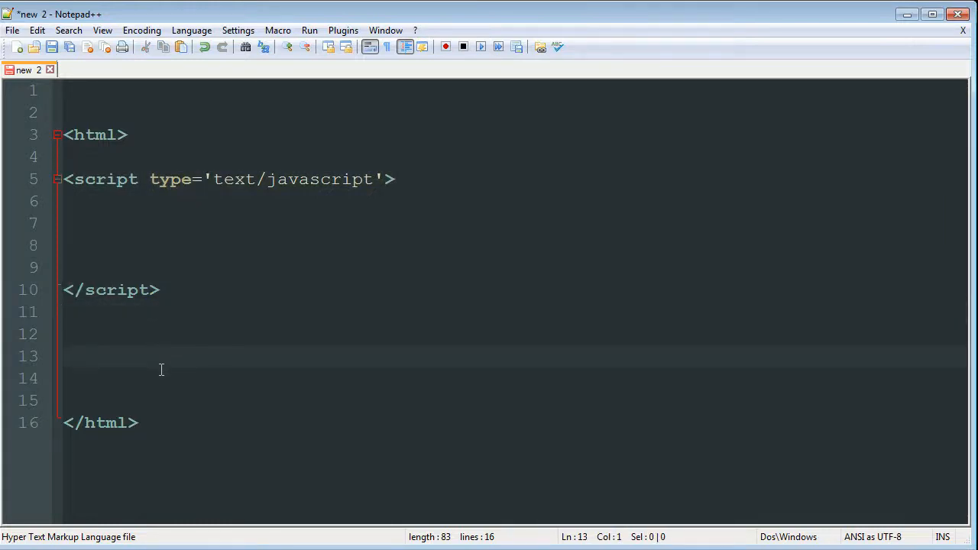
{"action": "mouse_move", "coordinate": [364, 328]}
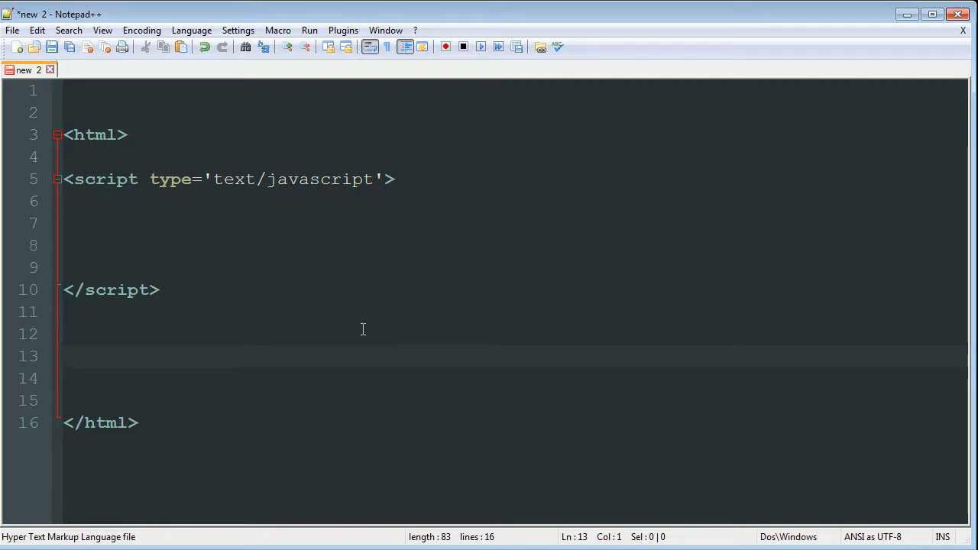
{"action": "mouse_move", "coordinate": [98, 235]}
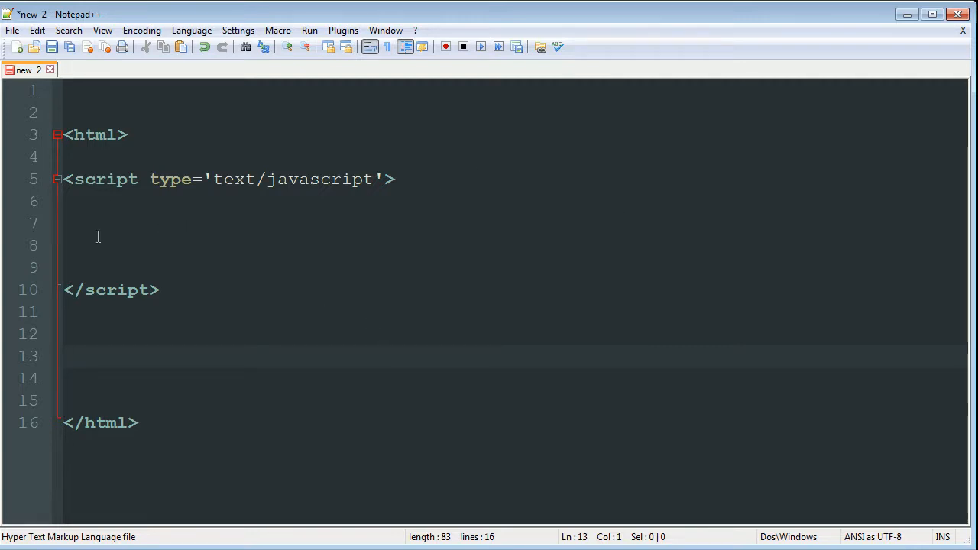
{"action": "mouse_move", "coordinate": [254, 269]}
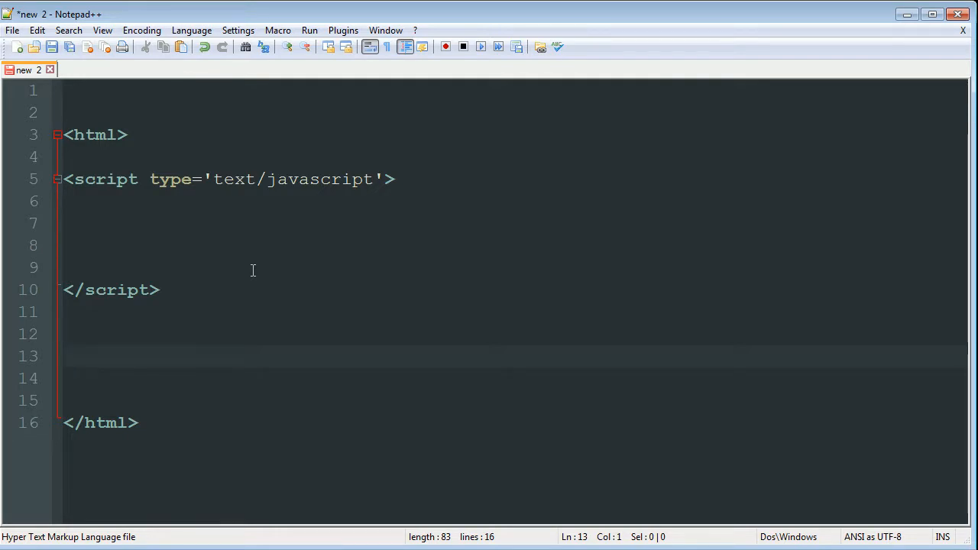
{"action": "left_click", "coordinate": [68, 356]}
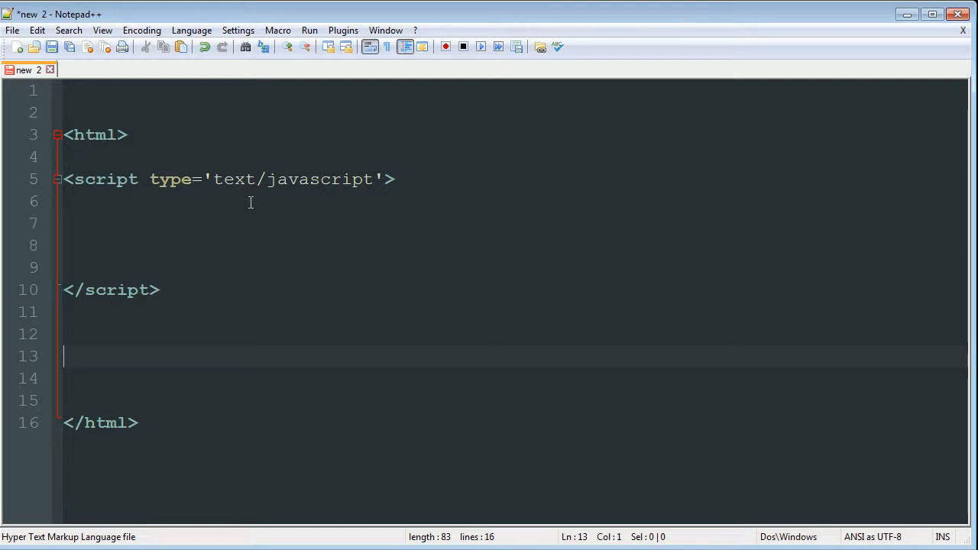
Start line 13 with <input type='button'; onclick='helloWorld()';.
{"action": "type", "text": "<"}
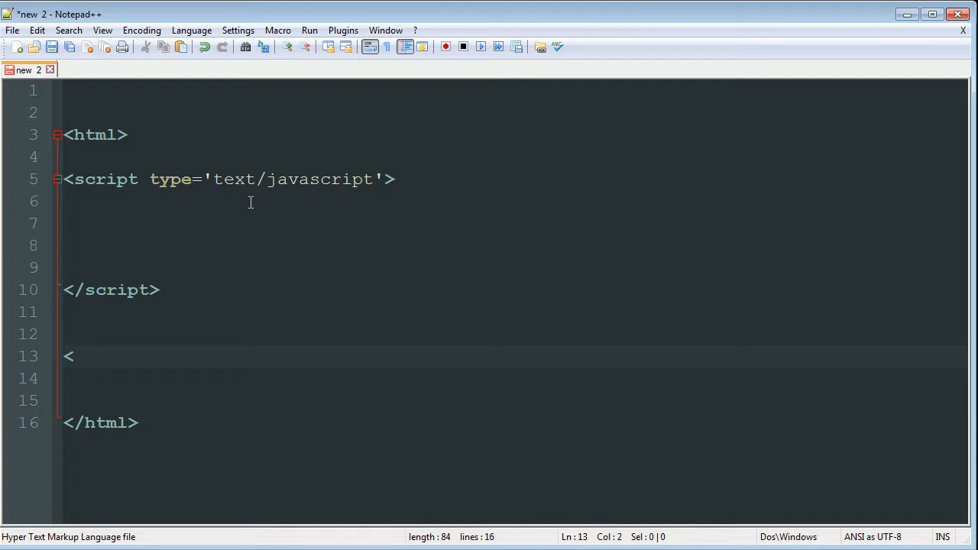
{"action": "type", "text": "inp"}
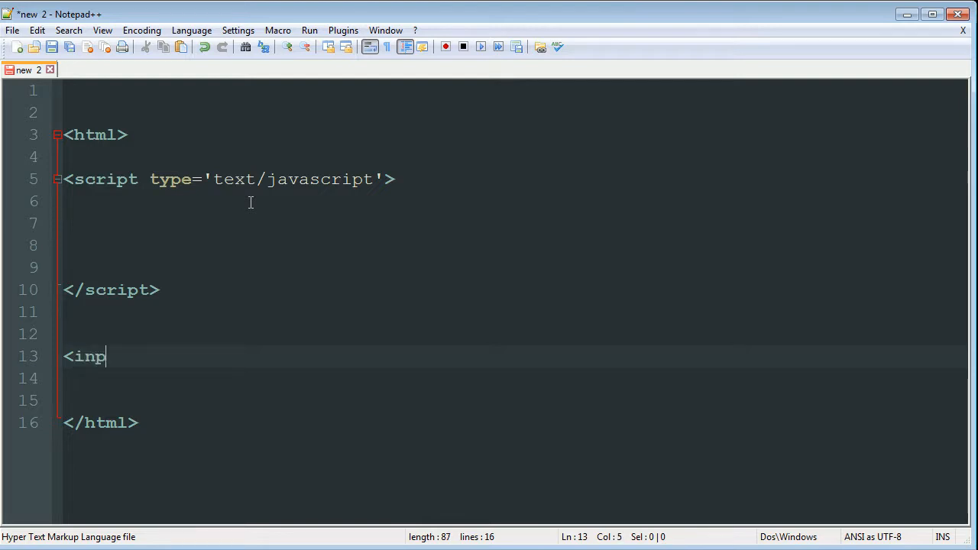
{"action": "type", "text": "ut"}
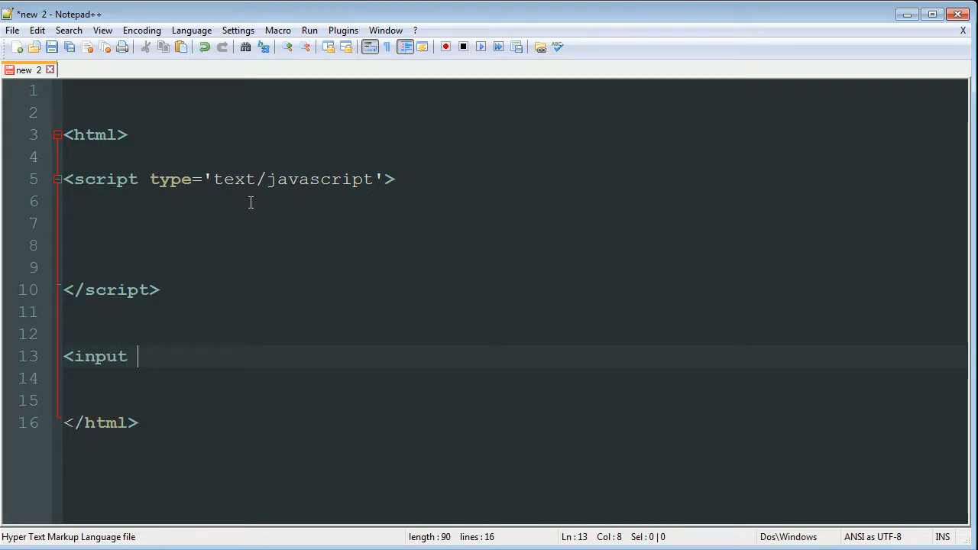
{"action": "type", "text": "tpy"}
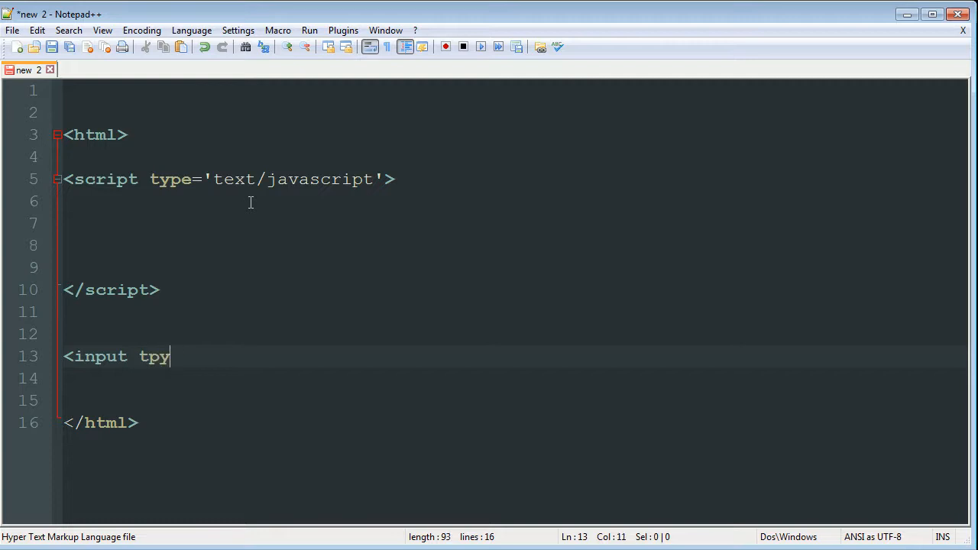
{"action": "type", "text": "type"}
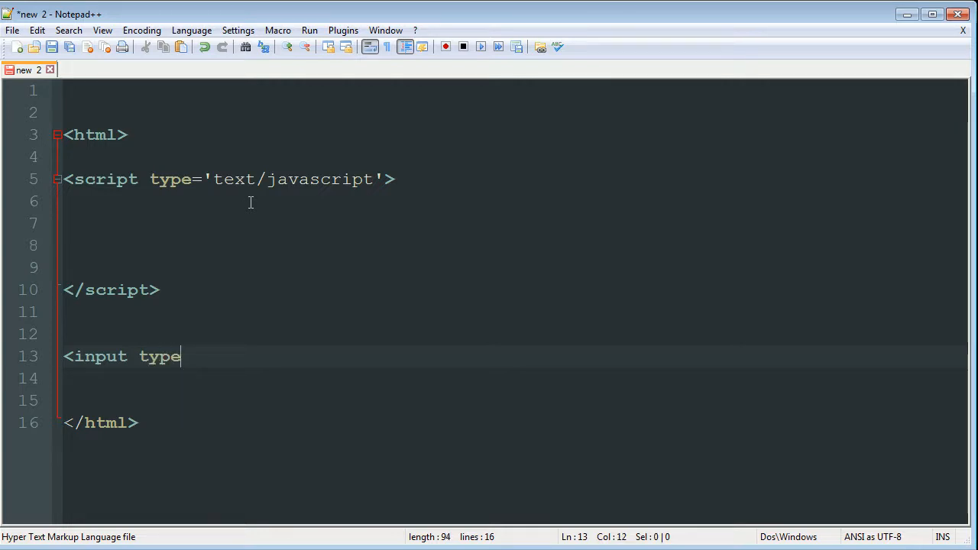
{"action": "type", "text": "='"}
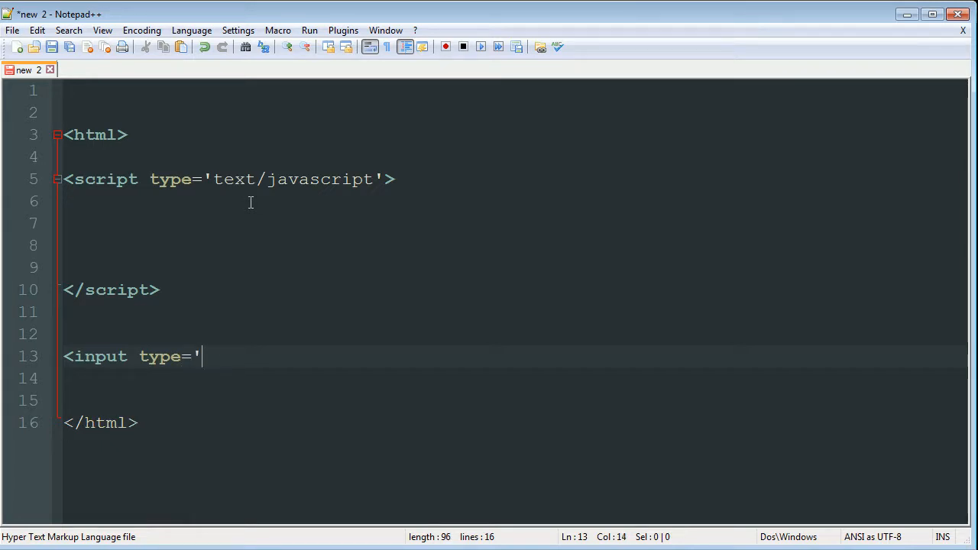
{"action": "type", "text": "button"}
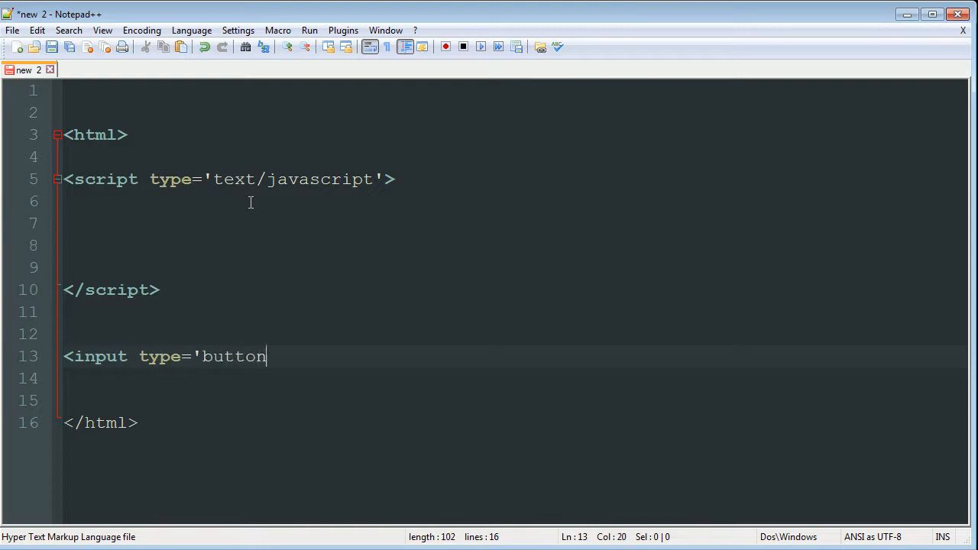
{"action": "type", "text": "'"}
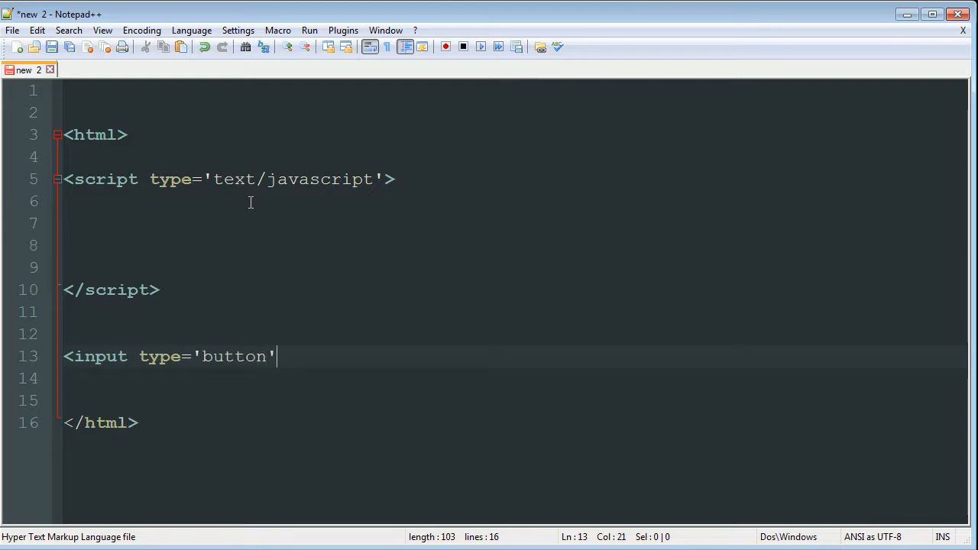
{"action": "type", "text": ";"}
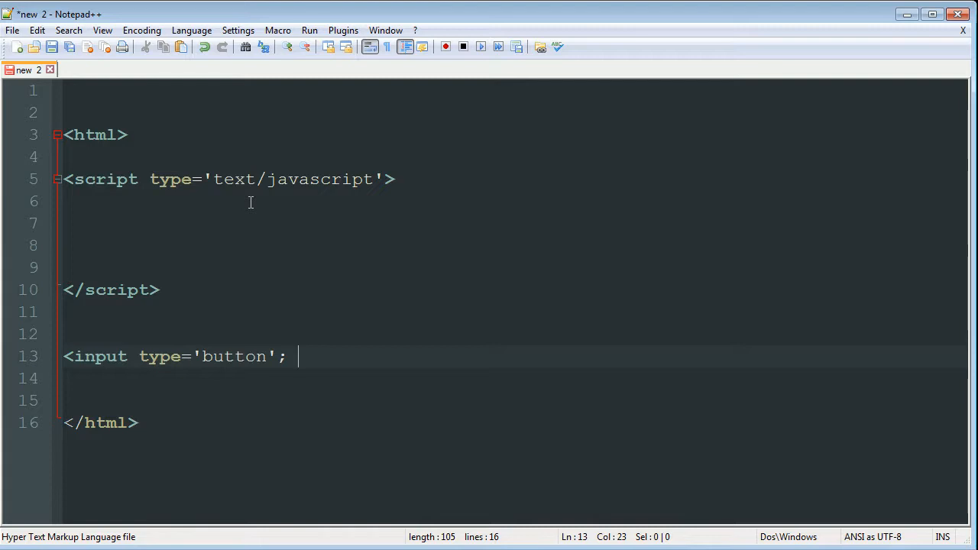
{"action": "type", "text": "onclick="}
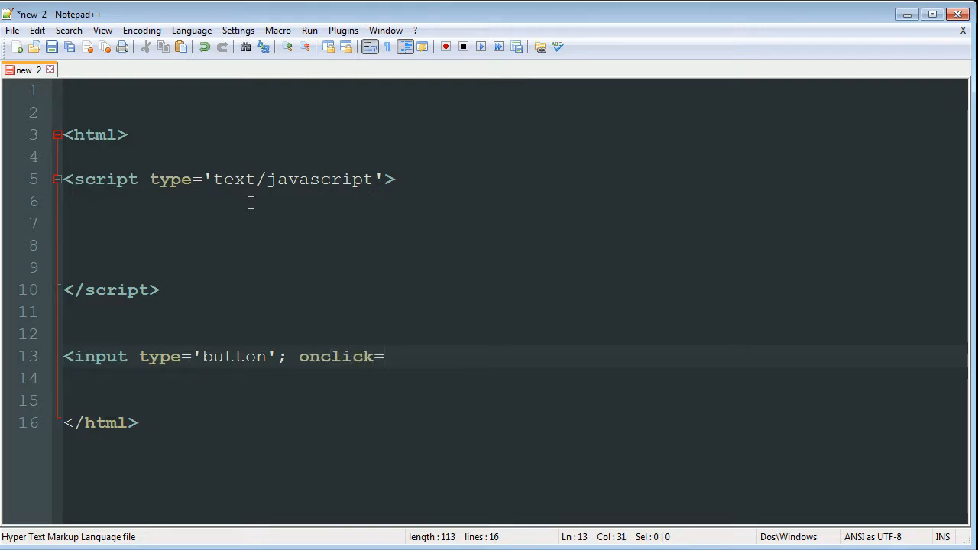
{"action": "type", "text": "'"}
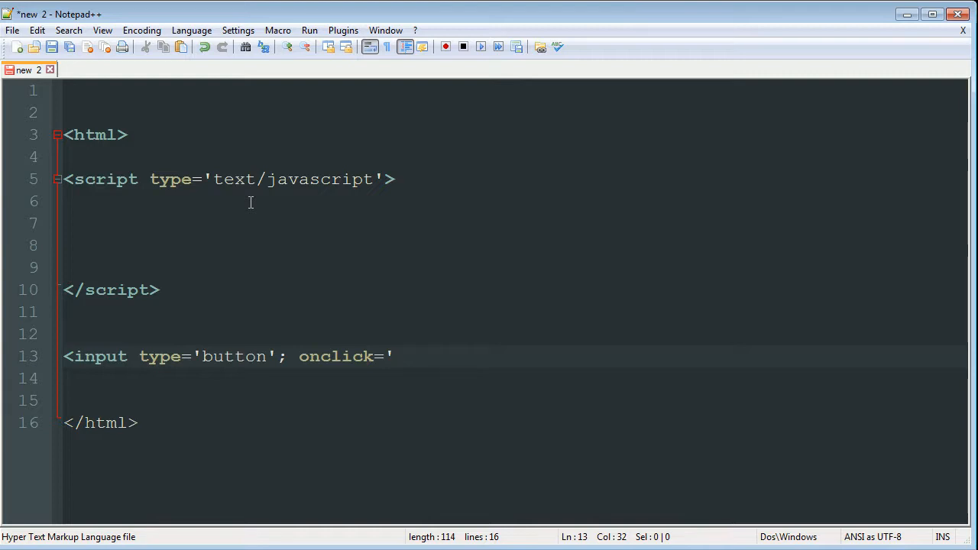
{"action": "type", "text": "hello"}
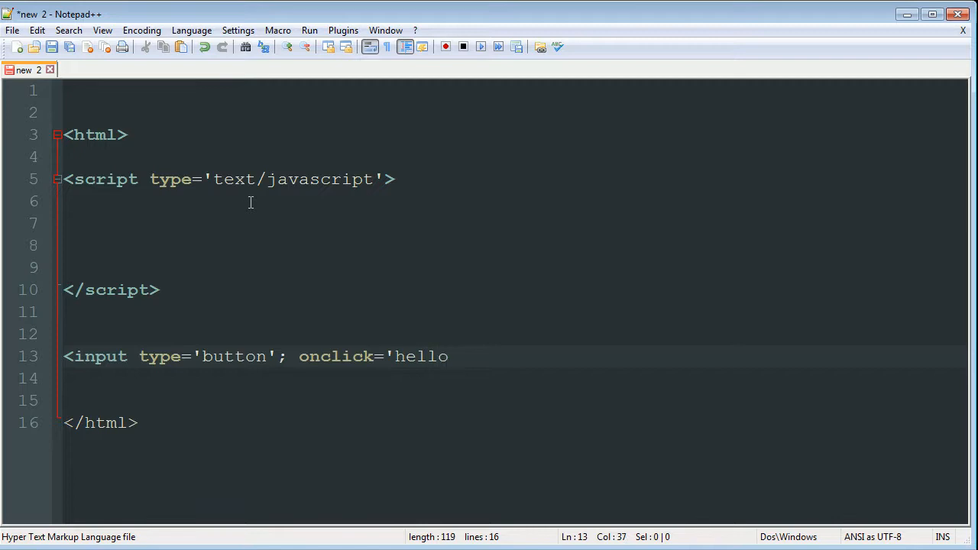
{"action": "type", "text": "World()"}
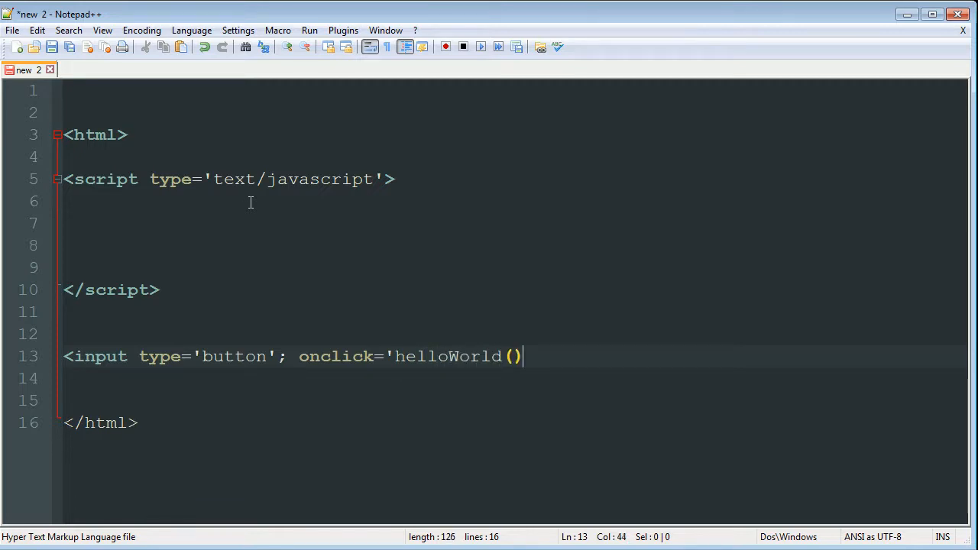
{"action": "type", "text": "'"}
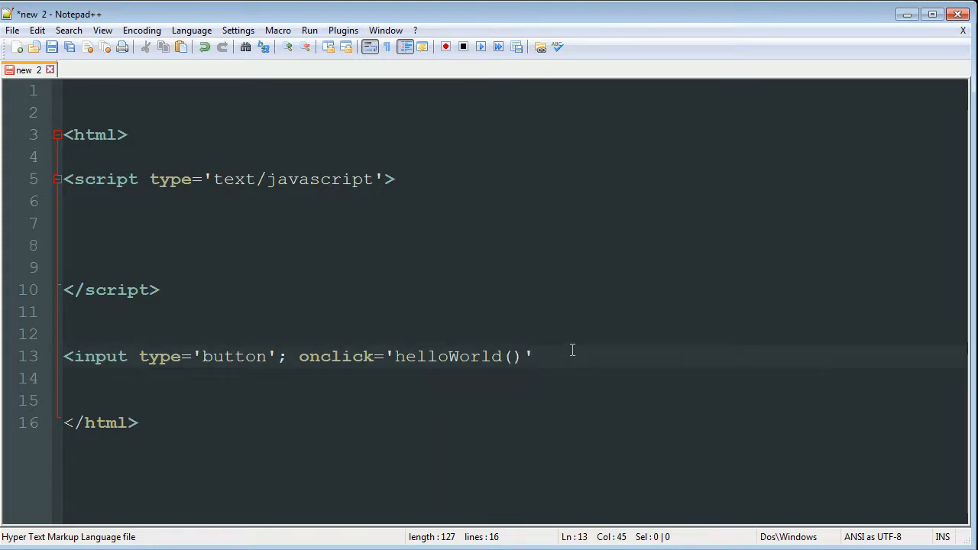
{"action": "type", "text": ";"}
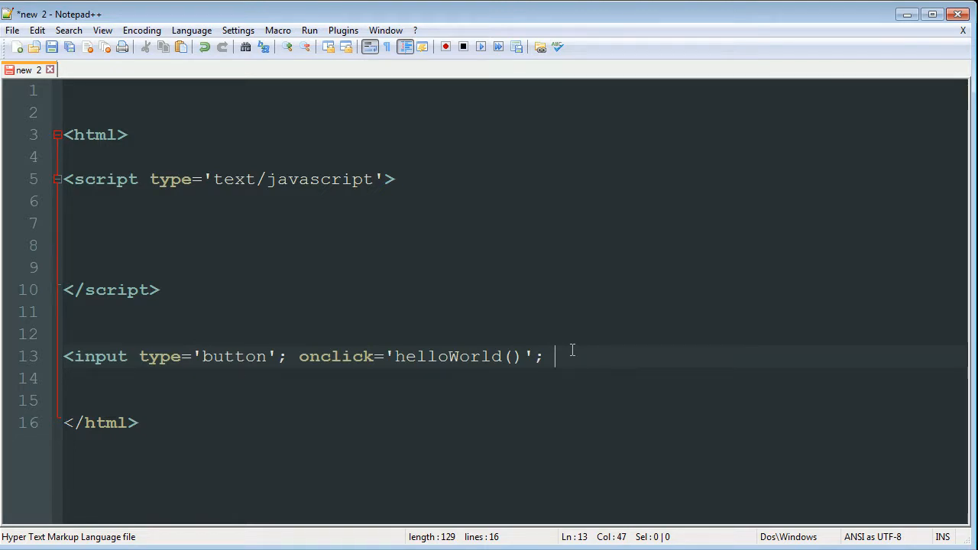
Finish the tag with value='Click Me!'> and close it with </input>.
{"action": "type", "text": "value='"}
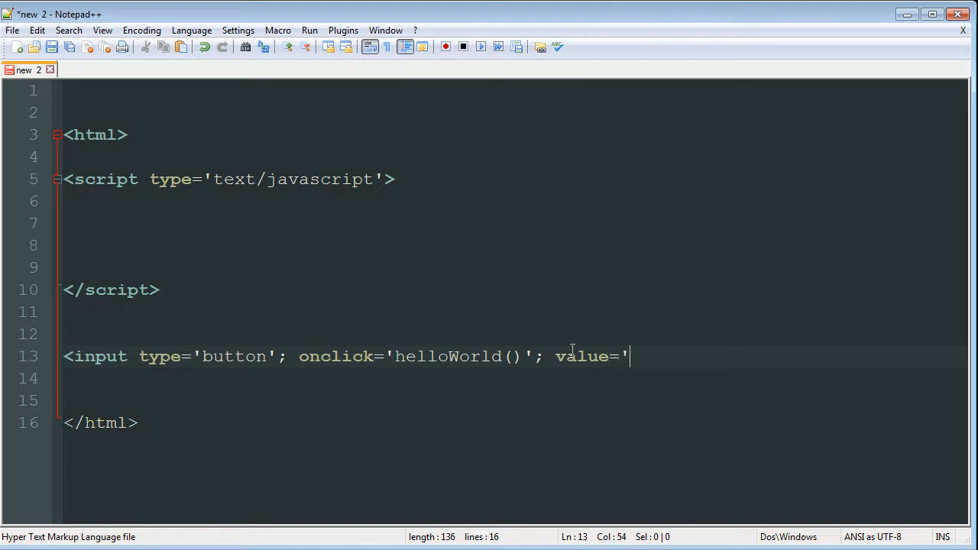
{"action": "type", "text": "Clic"}
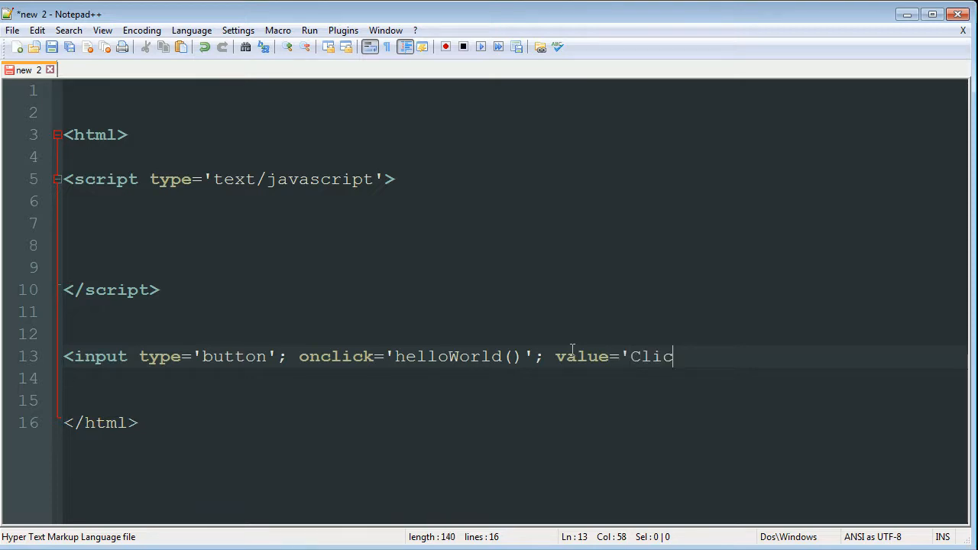
{"action": "type", "text": "k Me!'"}
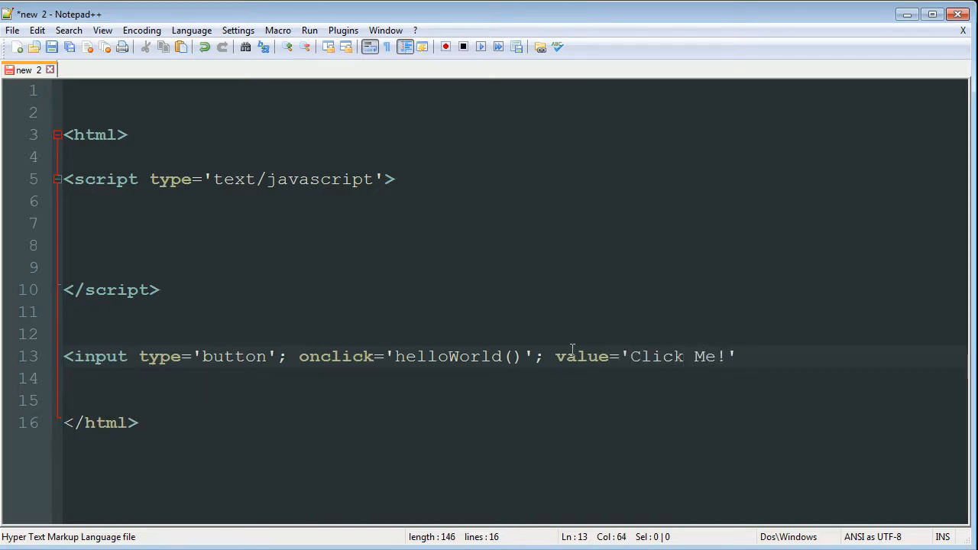
{"action": "type", "text": ">"}
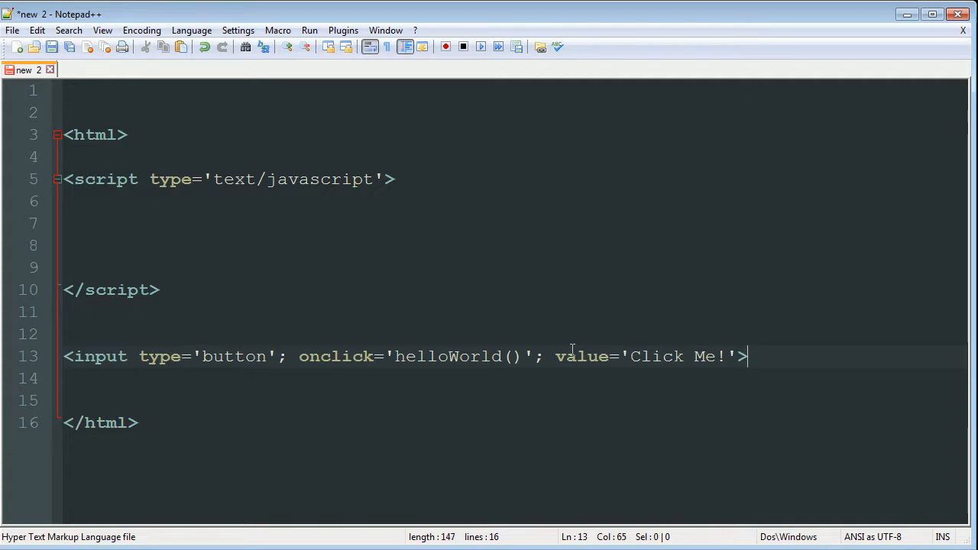
{"action": "type", "text": "</"}
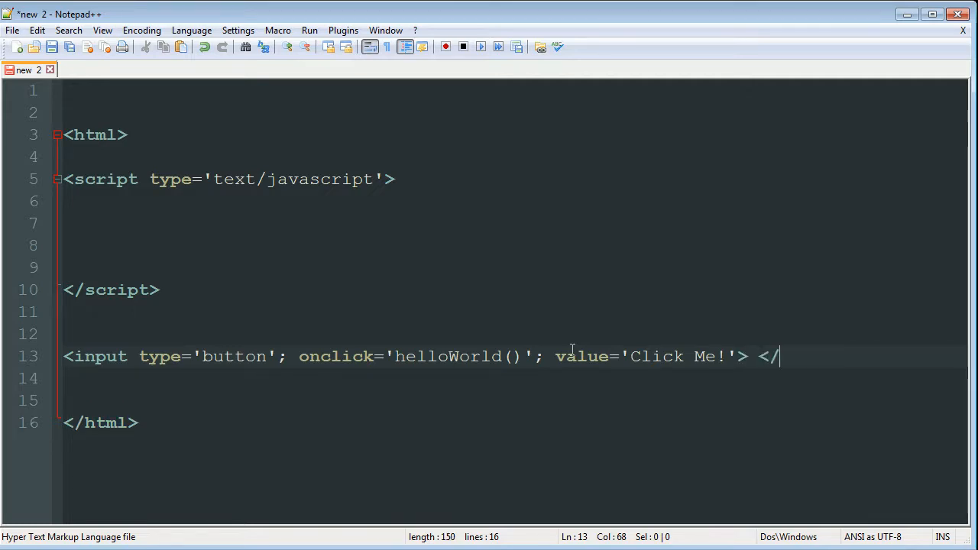
{"action": "type", "text": "input>"}
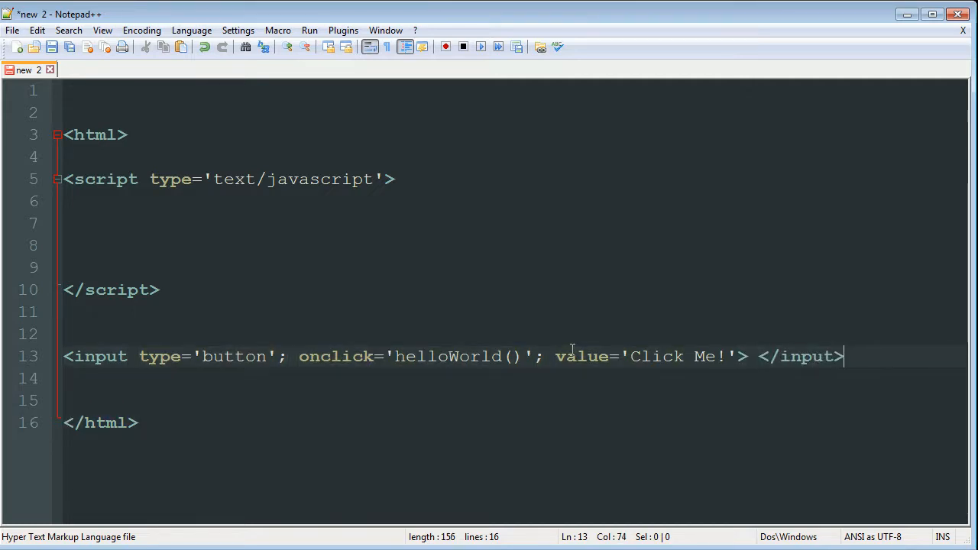
{"action": "mouse_move", "coordinate": [333, 227]}
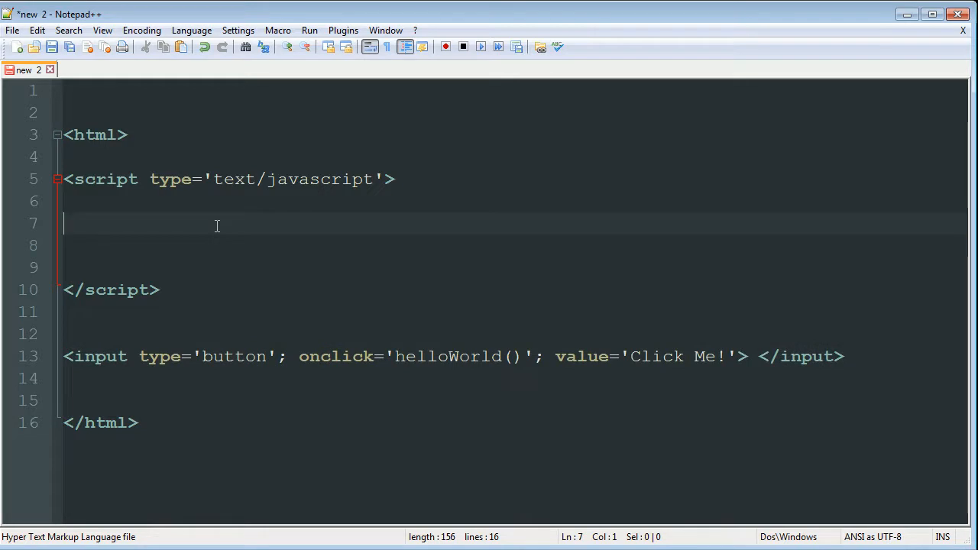
Declare function helloWorld(){ } on line 7 with an empty body.
{"action": "type", "text": "func"}
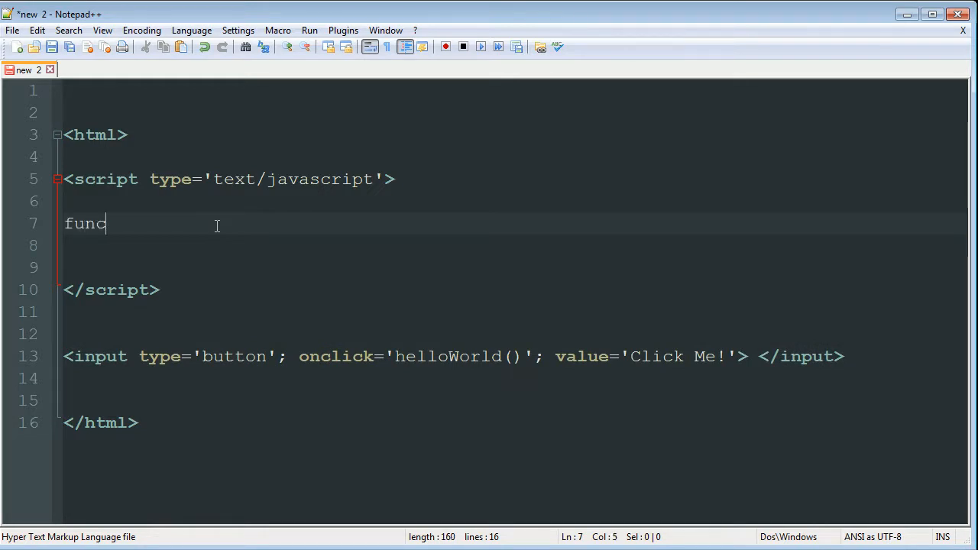
{"action": "type", "text": "tion"}
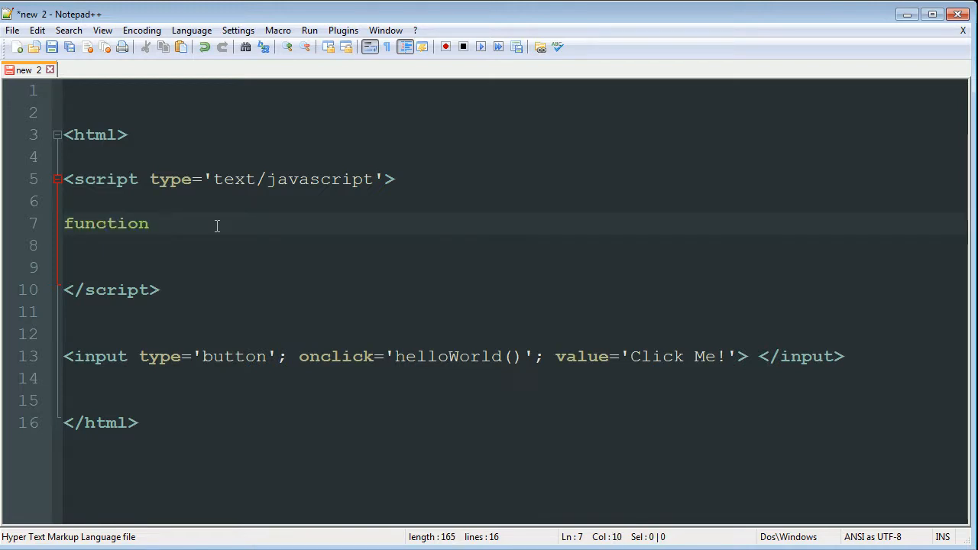
{"action": "type", "text": "hello"}
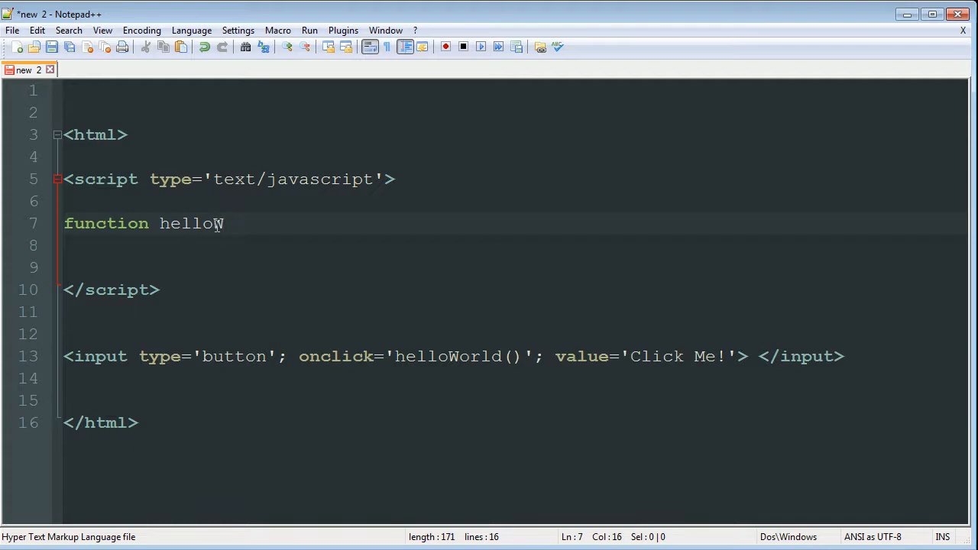
{"action": "type", "text": "World()"}
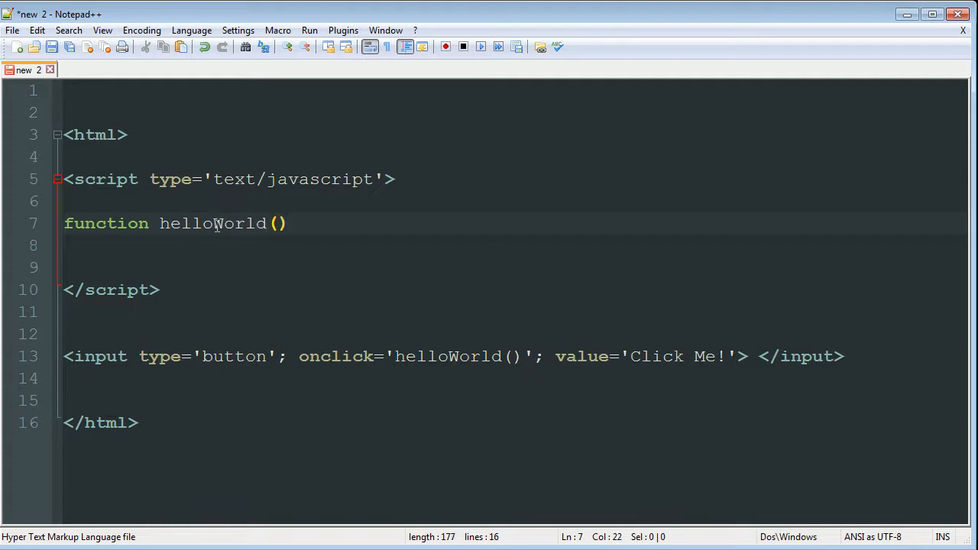
{"action": "type", "text": "{"}
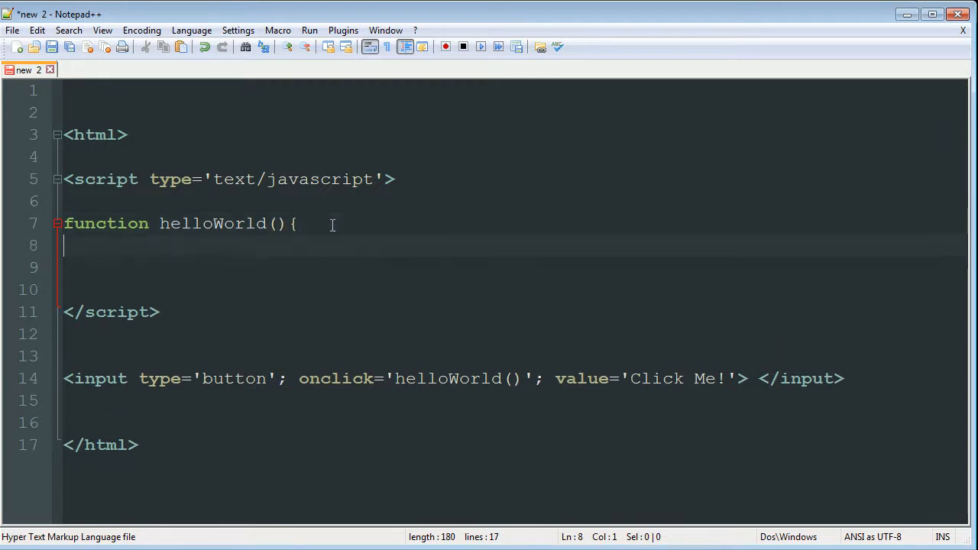
{"action": "type", "text": "}"}
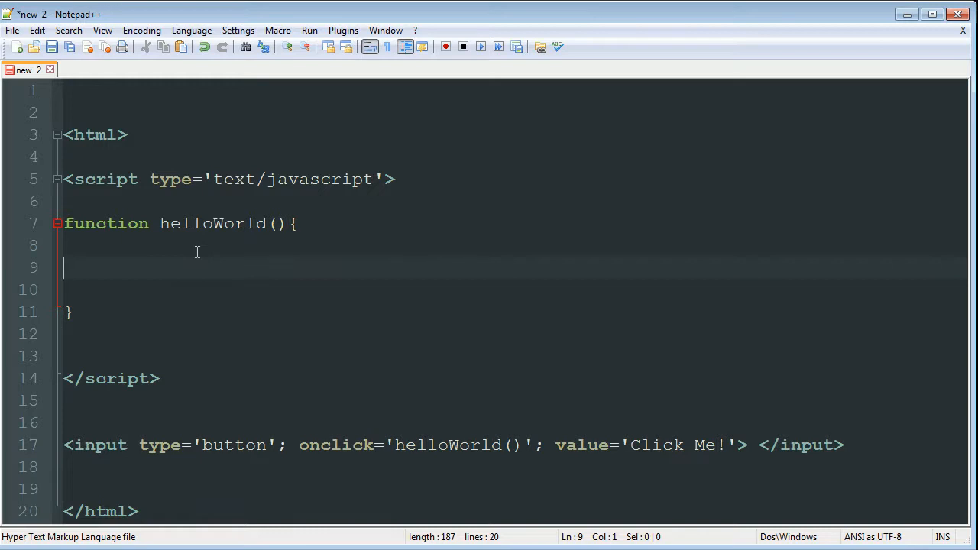
Fill the function body with alert('Hello World!'); ending in a semicolon.
{"action": "type", "text": "alert"}
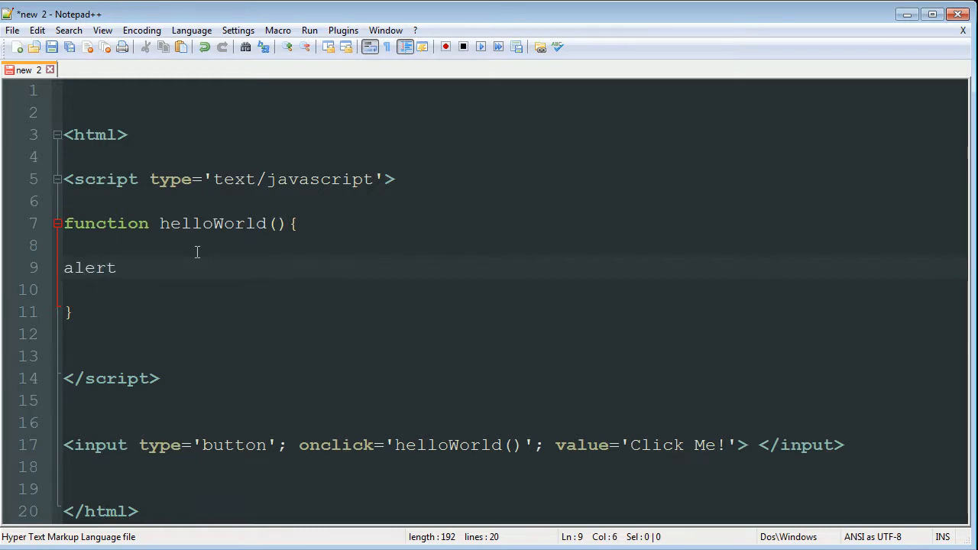
{"action": "type", "text": "("}
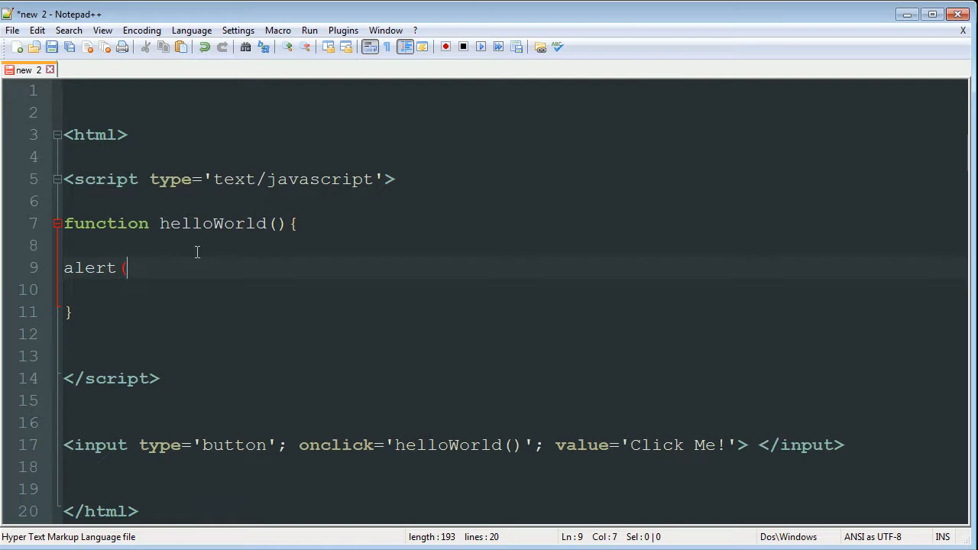
{"action": "type", "text": "'"}
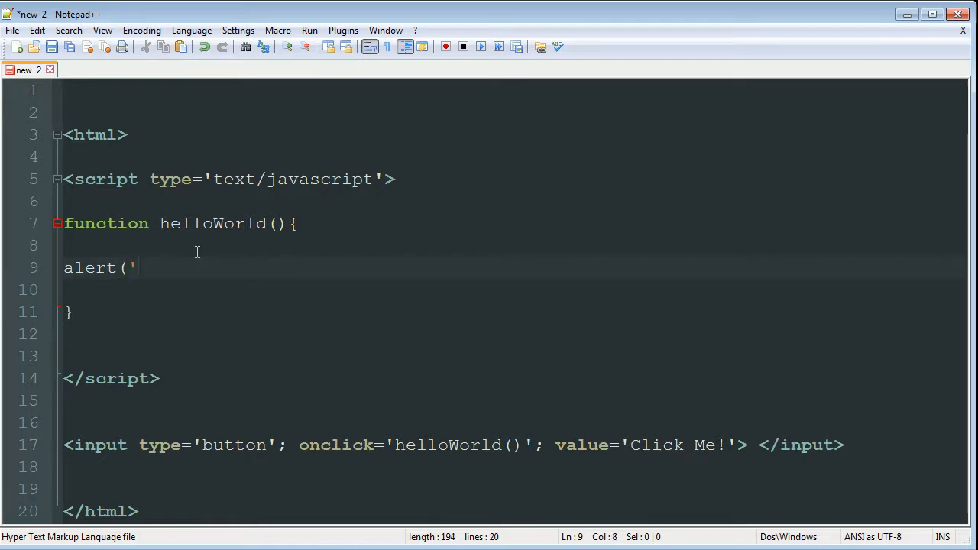
{"action": "type", "text": "Hello World!"}
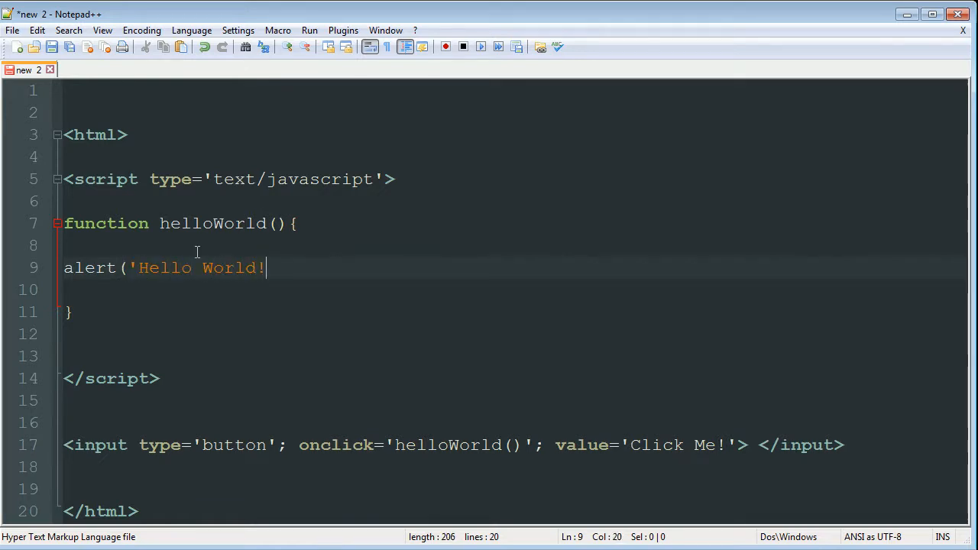
{"action": "type", "text": "')"}
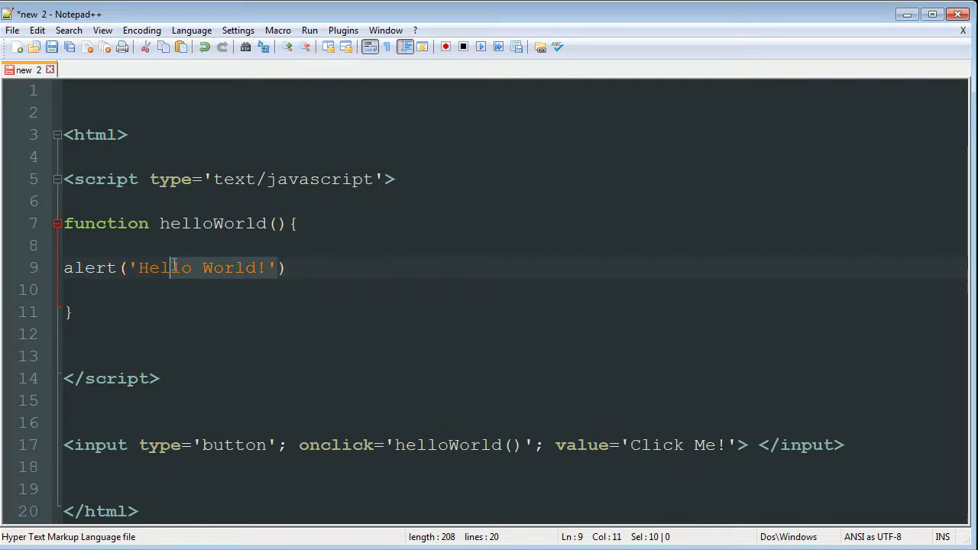
{"action": "left_click", "coordinate": [288, 268]}
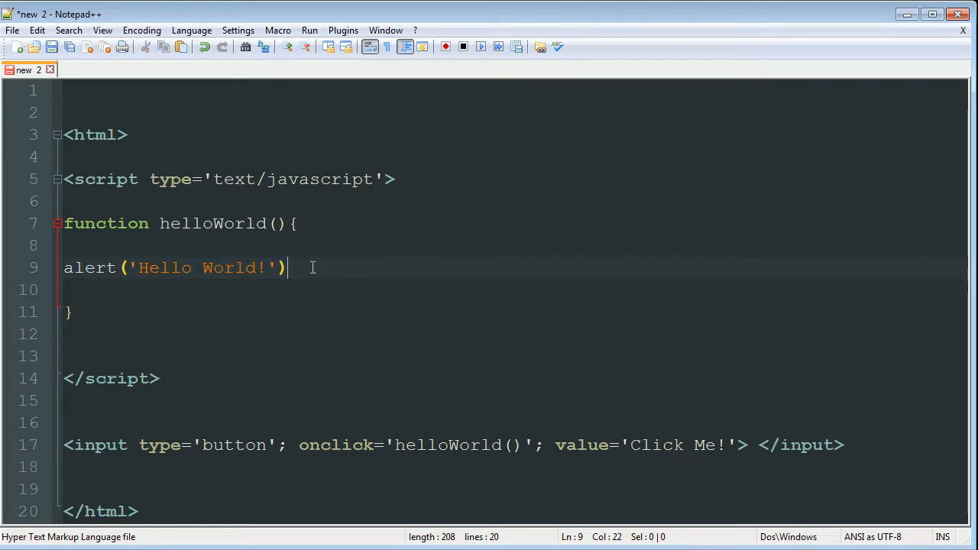
{"action": "type", "text": ";"}
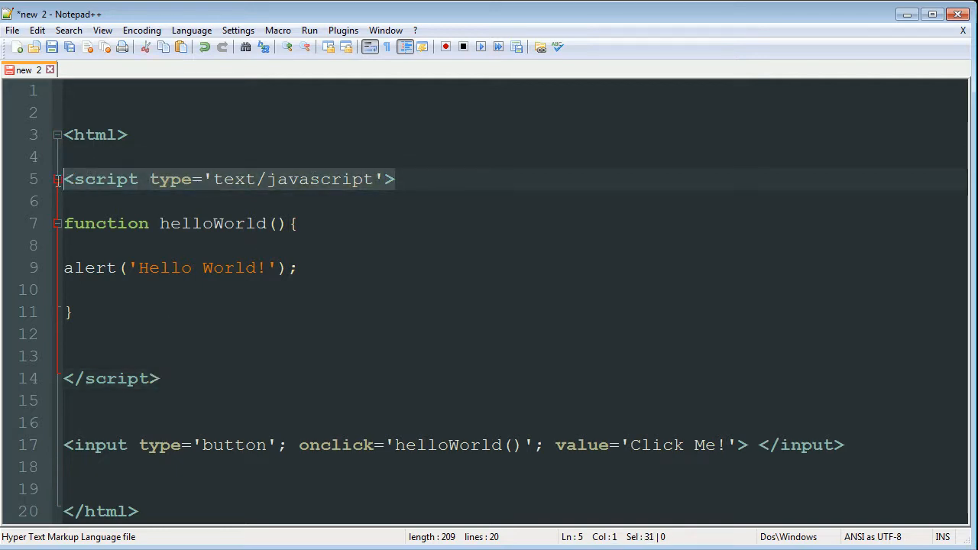
{"action": "mouse_move", "coordinate": [58, 269]}
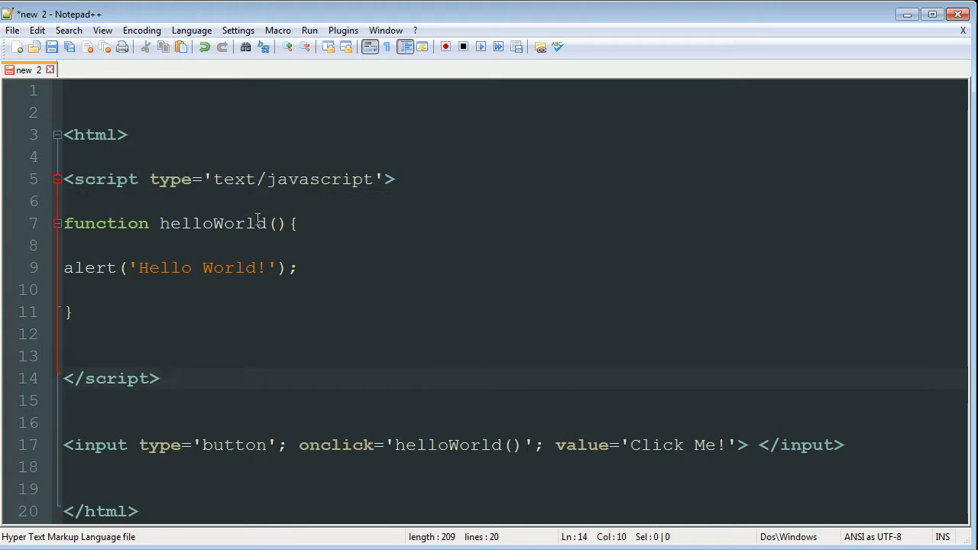
{"action": "mouse_move", "coordinate": [357, 345]}
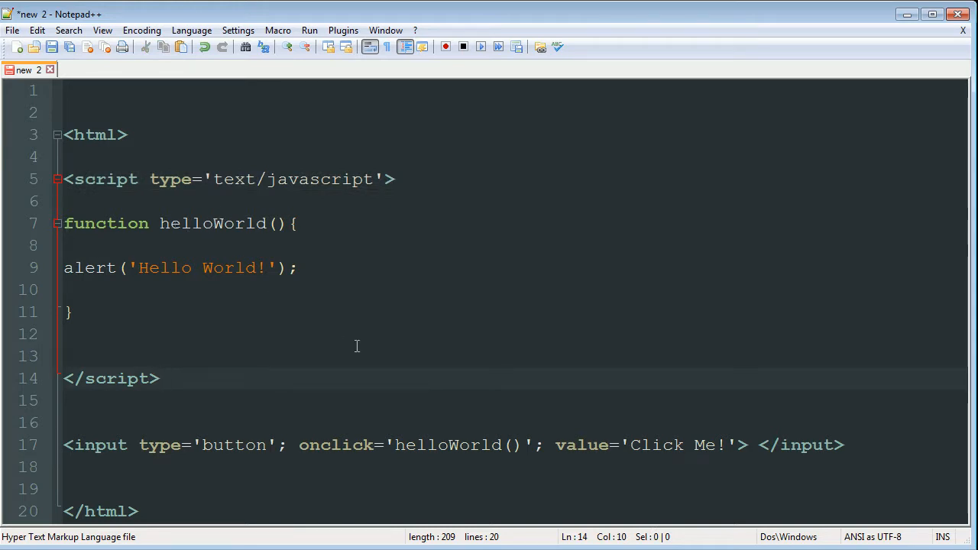
{"action": "mouse_move", "coordinate": [168, 456]}
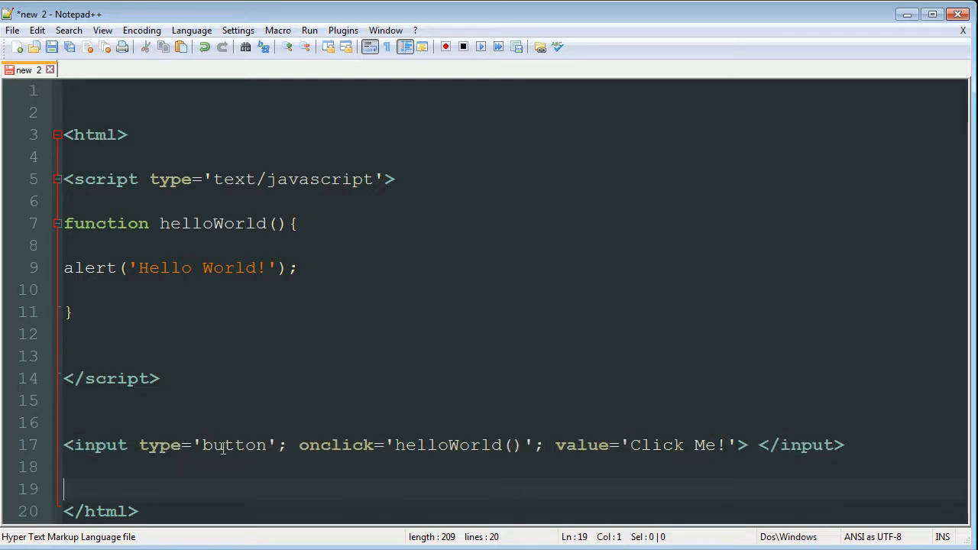
{"action": "mouse_move", "coordinate": [629, 364]}
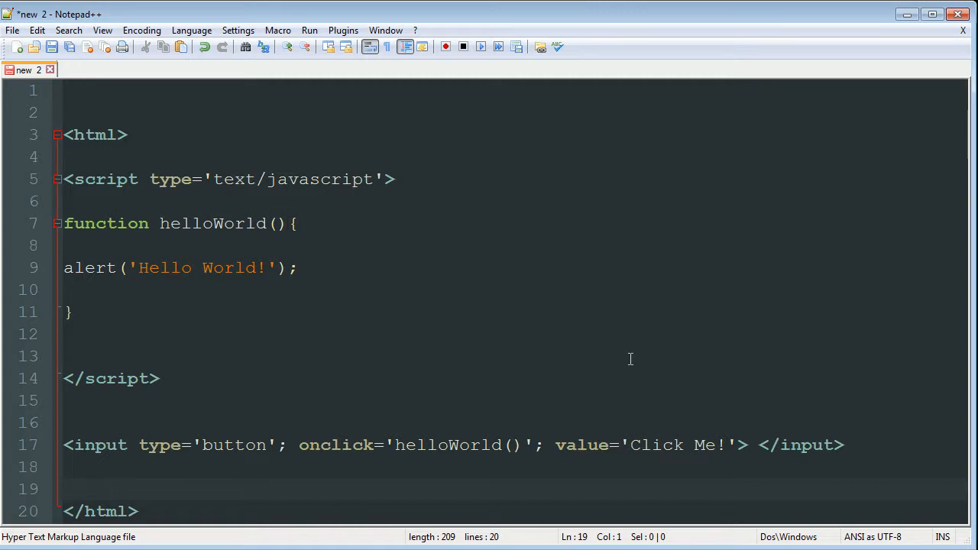
{"action": "mouse_move", "coordinate": [829, 373]}
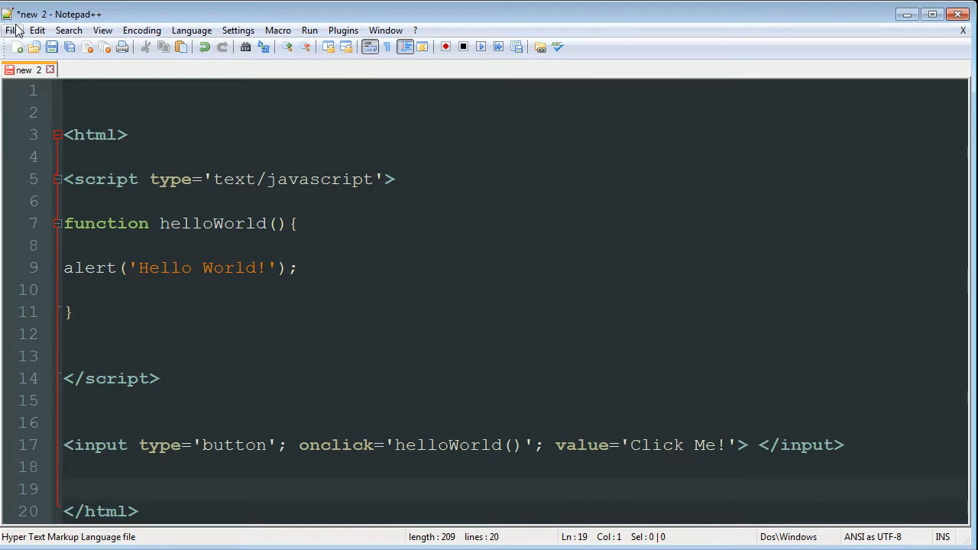
Save the file as button_tutorial.html in the scripting folder via Save As.
{"action": "left_click", "coordinate": [46, 116]}
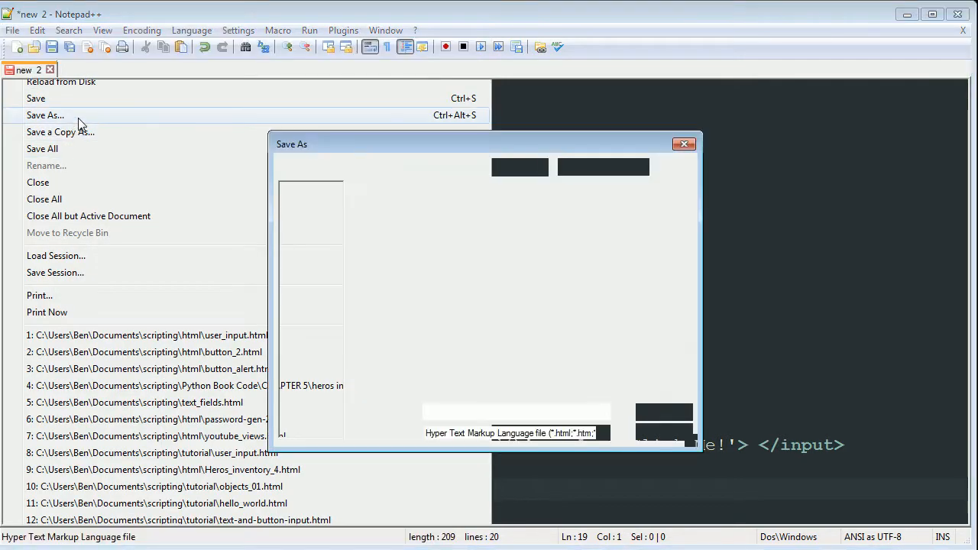
{"action": "left_click", "coordinate": [46, 117]}
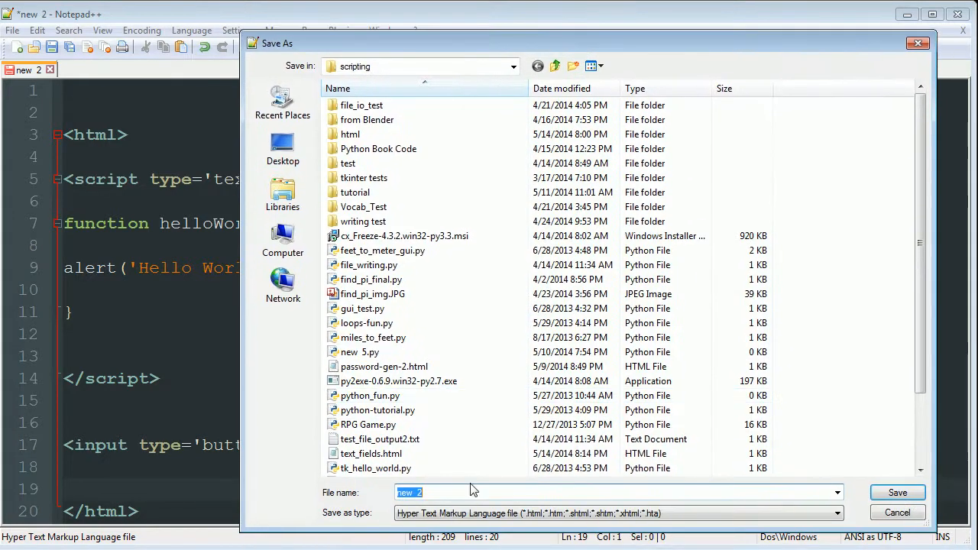
{"action": "left_click", "coordinate": [837, 514]}
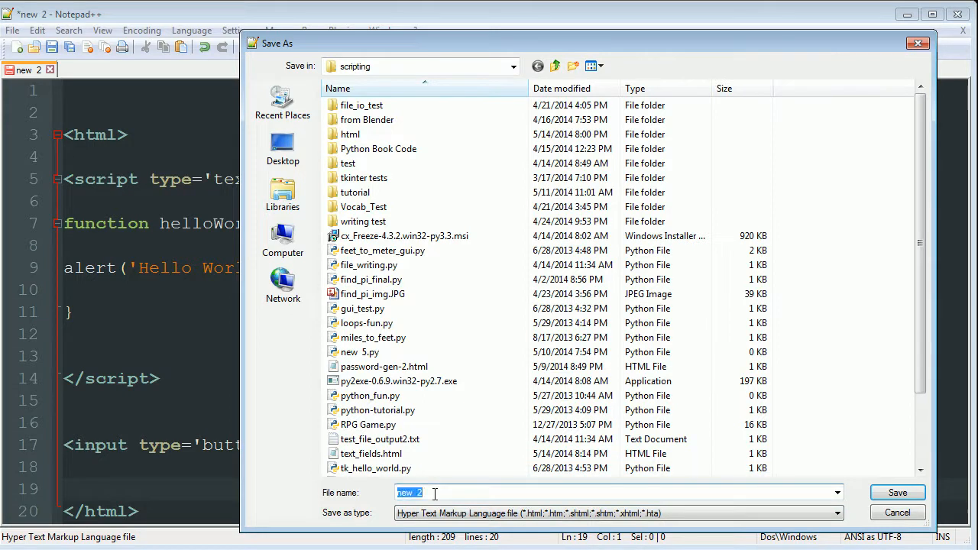
{"action": "type", "text": "button_tutorial.html"}
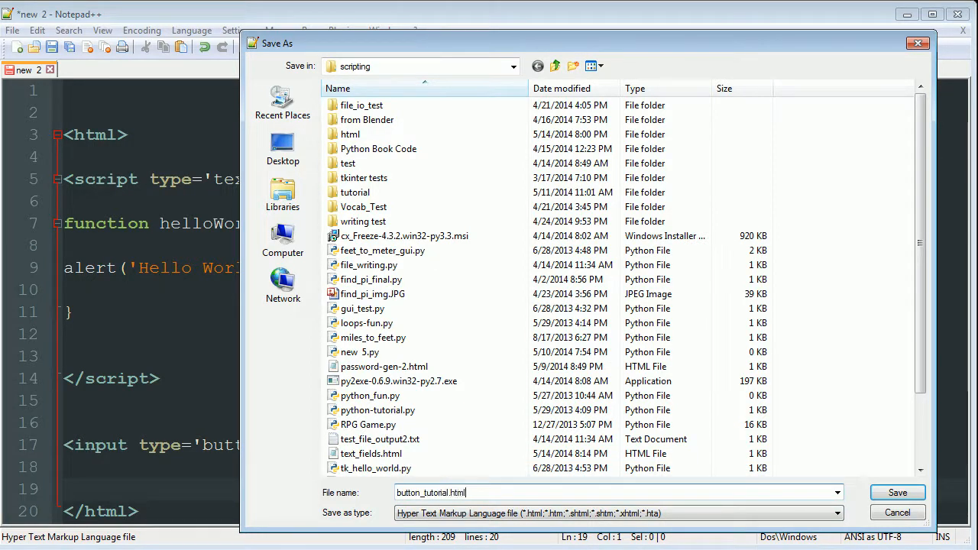
{"action": "left_click", "coordinate": [898, 493]}
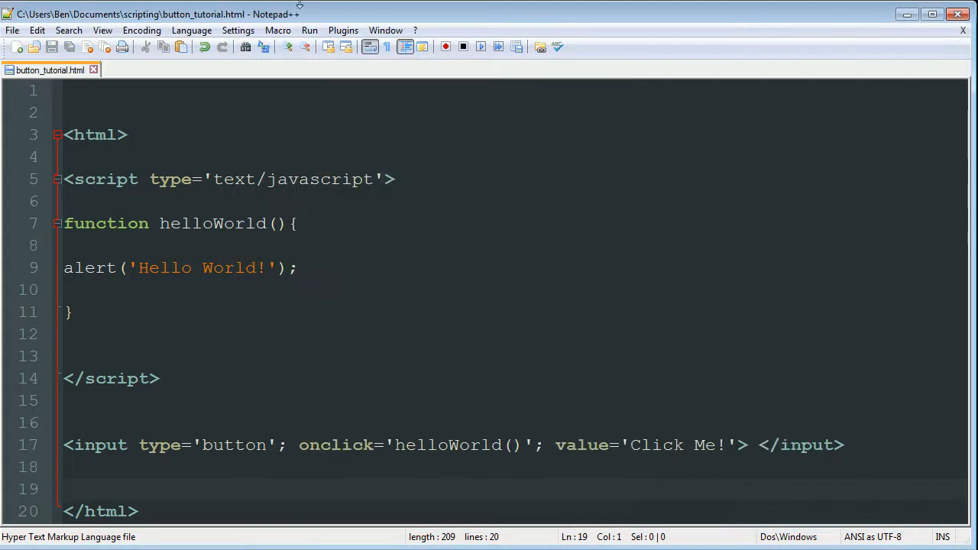
Launch button_tutorial.html in Chrome from the Run menu.
{"action": "left_click", "coordinate": [278, 31]}
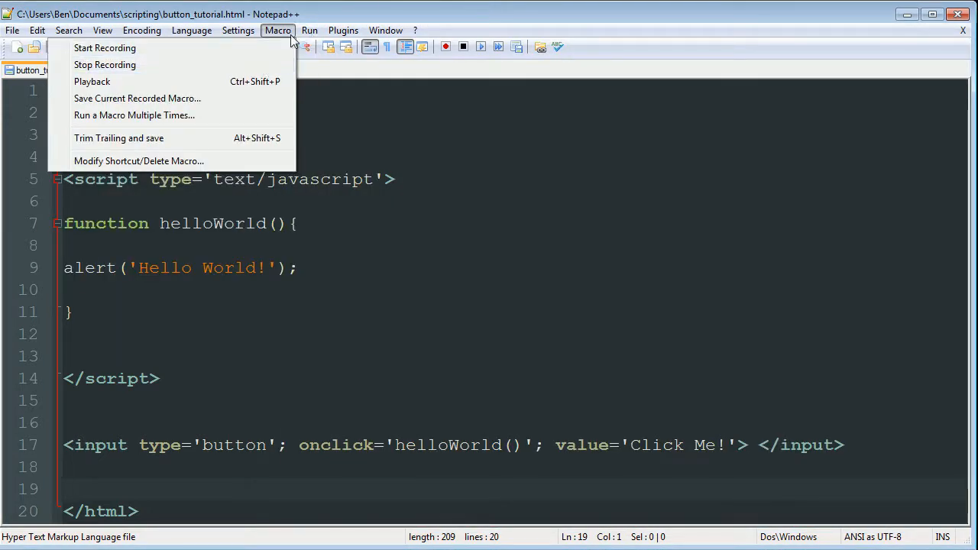
{"action": "left_click", "coordinate": [309, 31]}
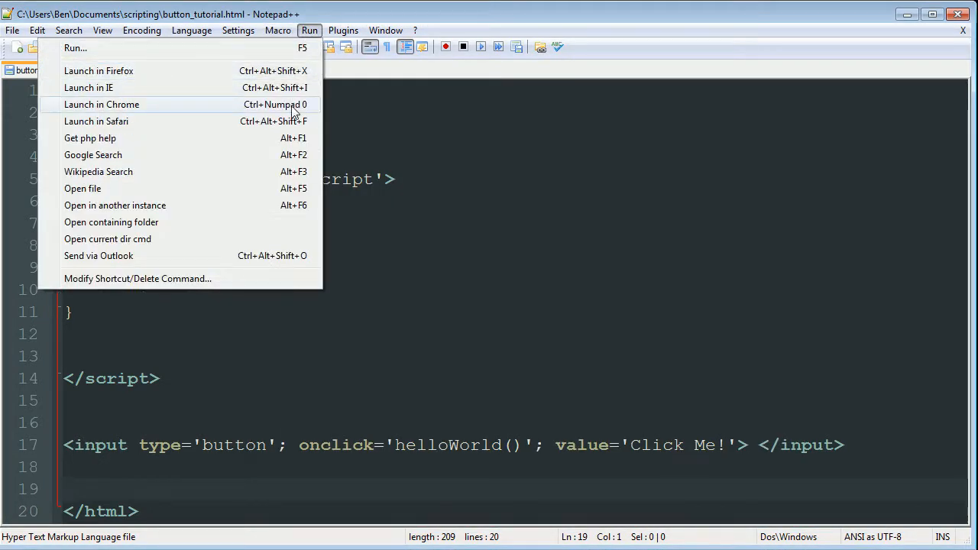
{"action": "mouse_move", "coordinate": [289, 114]}
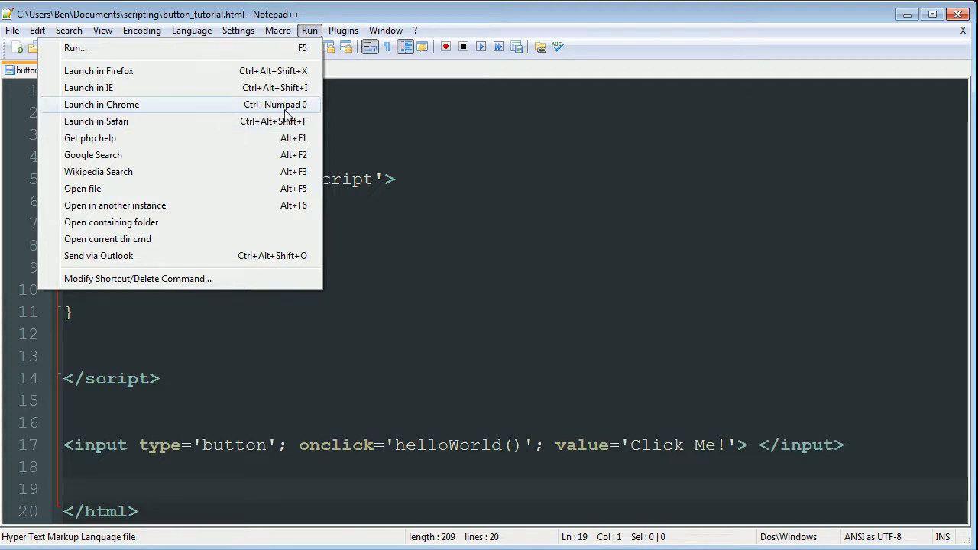
{"action": "left_click", "coordinate": [101, 104]}
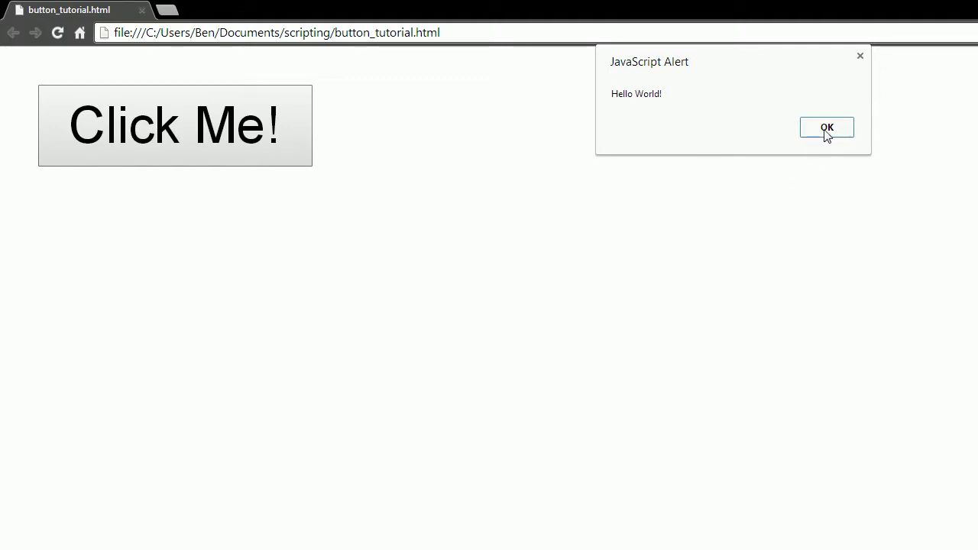
Dismiss the alert, hit Click Me! to trigger Hello World! again, then dismiss it.
{"action": "left_click", "coordinate": [827, 127]}
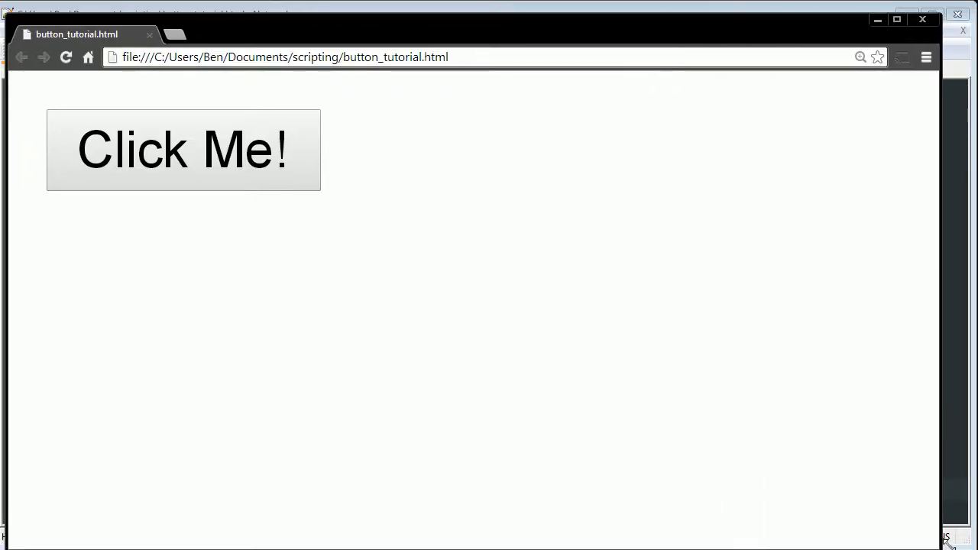
{"action": "left_click", "coordinate": [183, 150]}
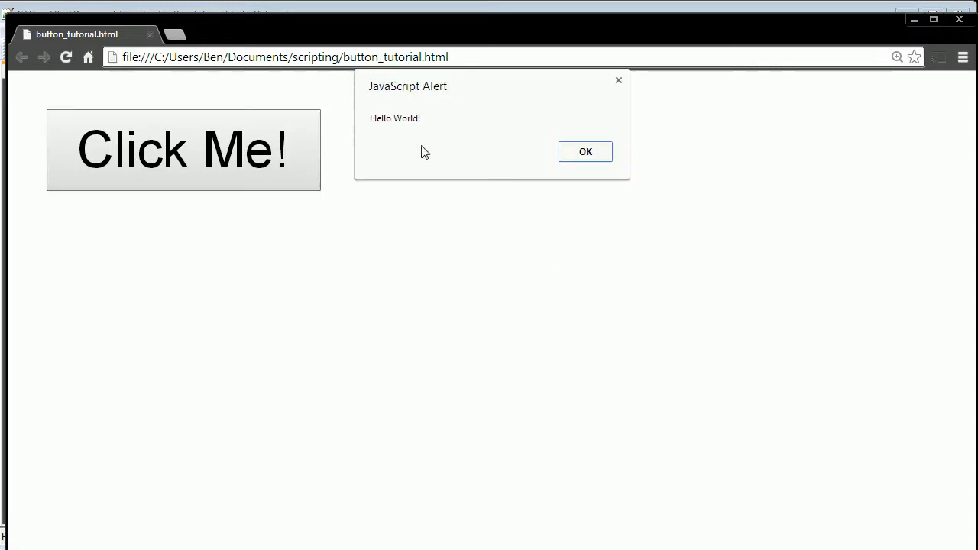
{"action": "mouse_move", "coordinate": [192, 181]}
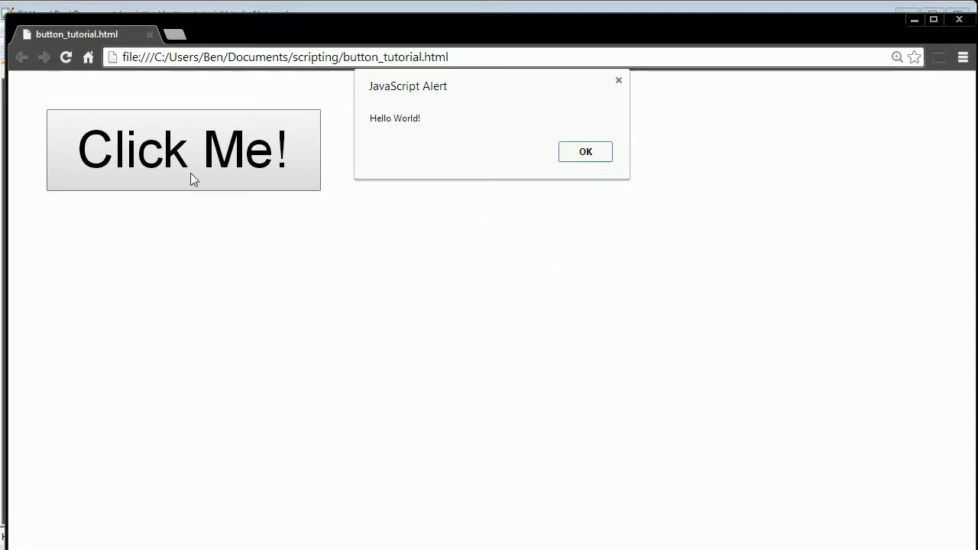
{"action": "left_click", "coordinate": [586, 151]}
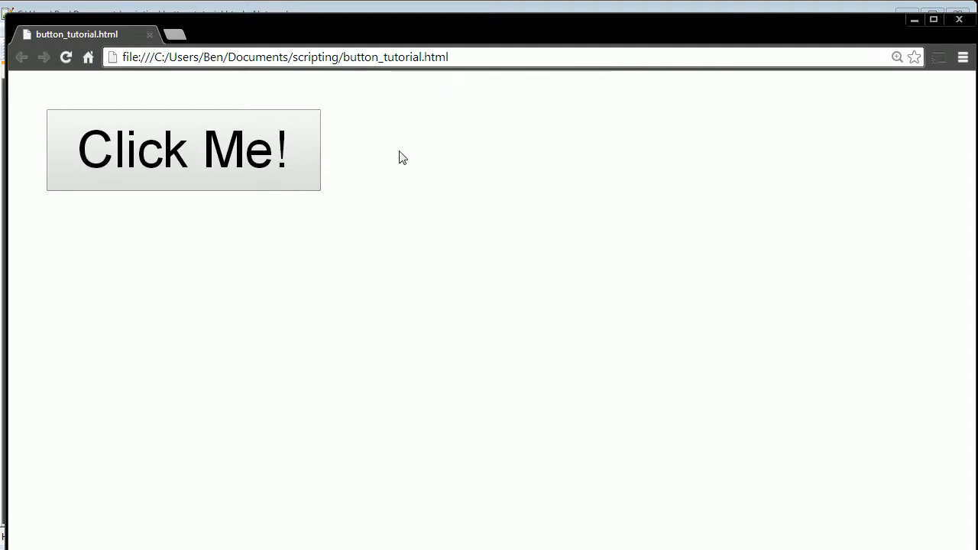
{"action": "mouse_move", "coordinate": [905, 28]}
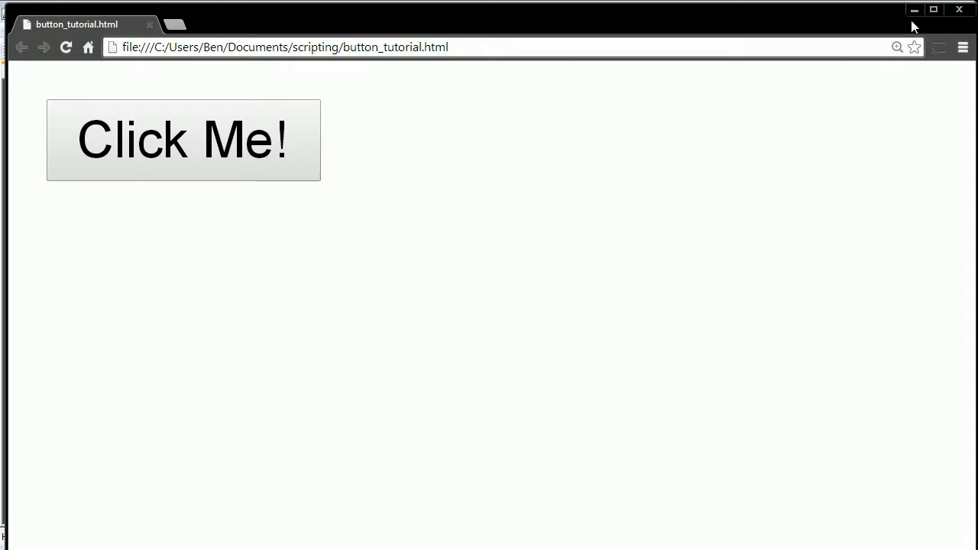
{"action": "mouse_move", "coordinate": [859, 32]}
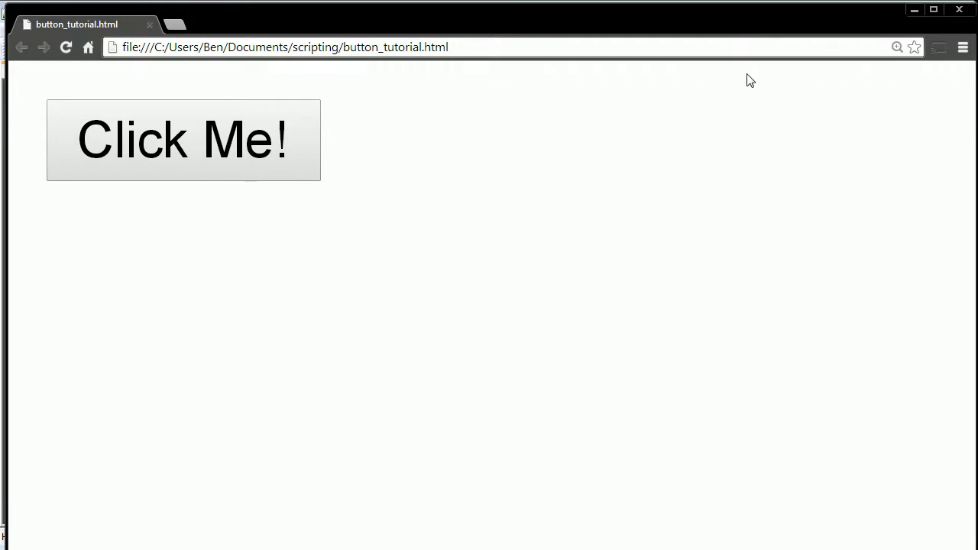
{"action": "mouse_move", "coordinate": [906, 24]}
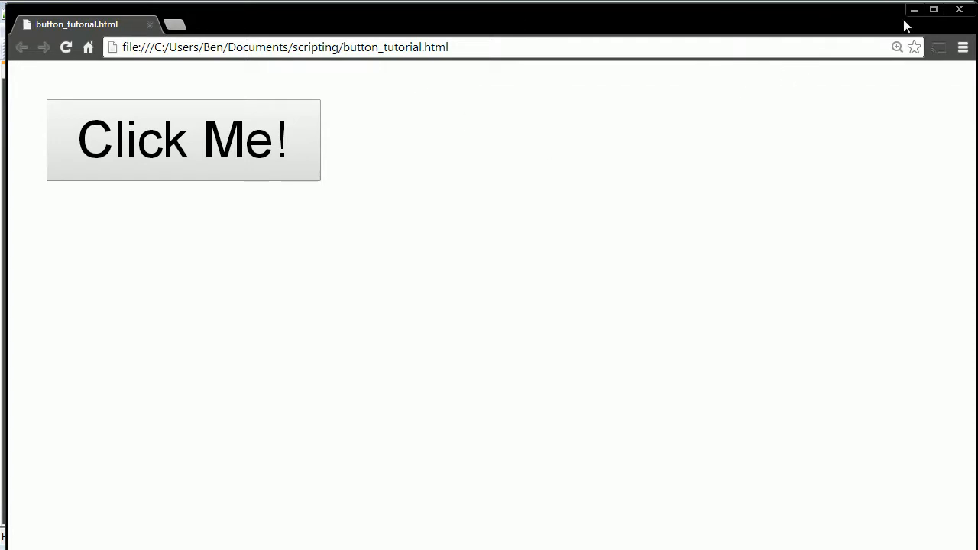